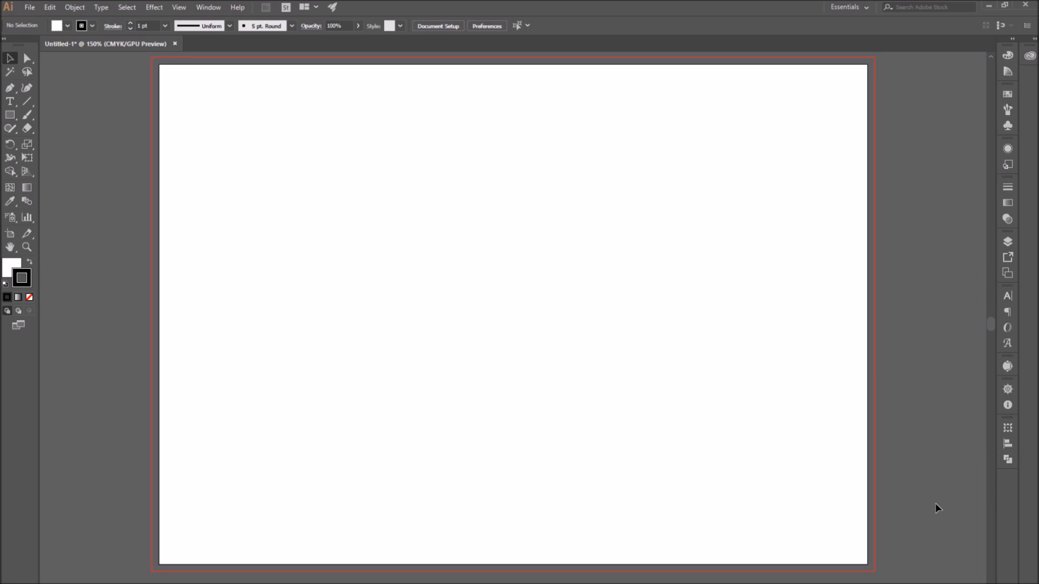
mouse_move(376, 486)
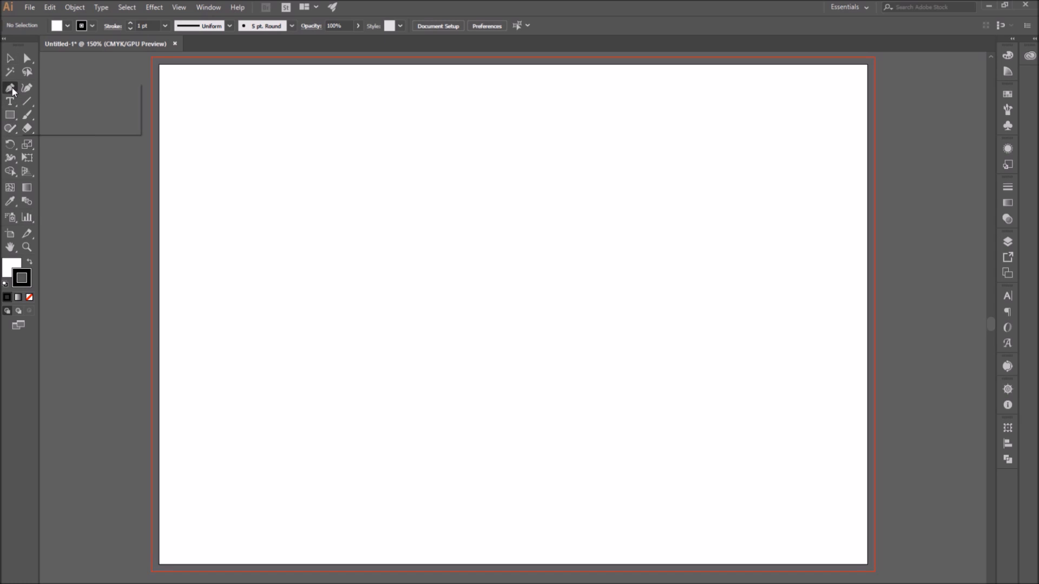
Step: Activate the Pen Tool from the path-drawing tool flyout
left_click(10, 87)
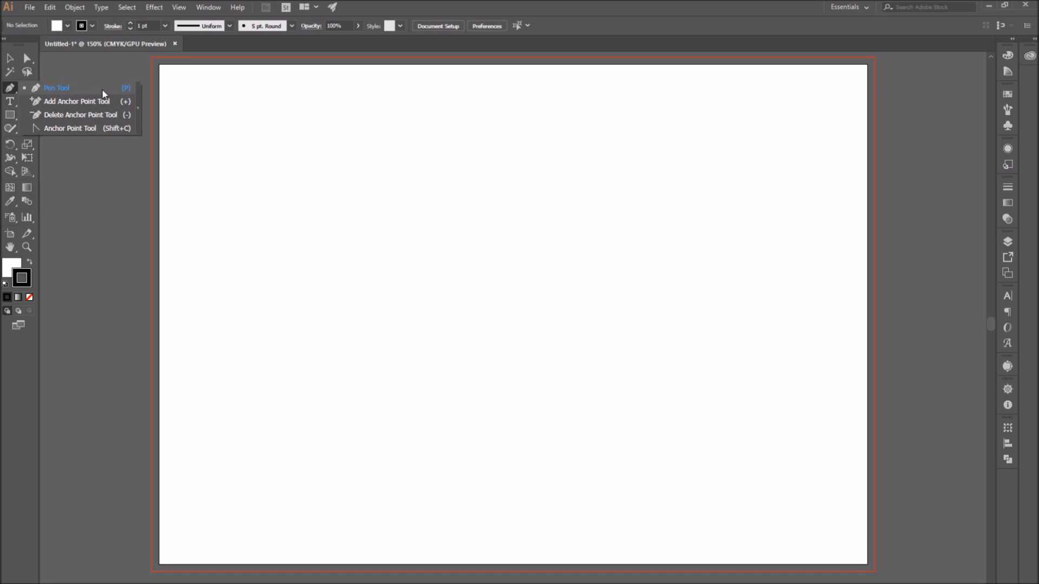
left_click(56, 86)
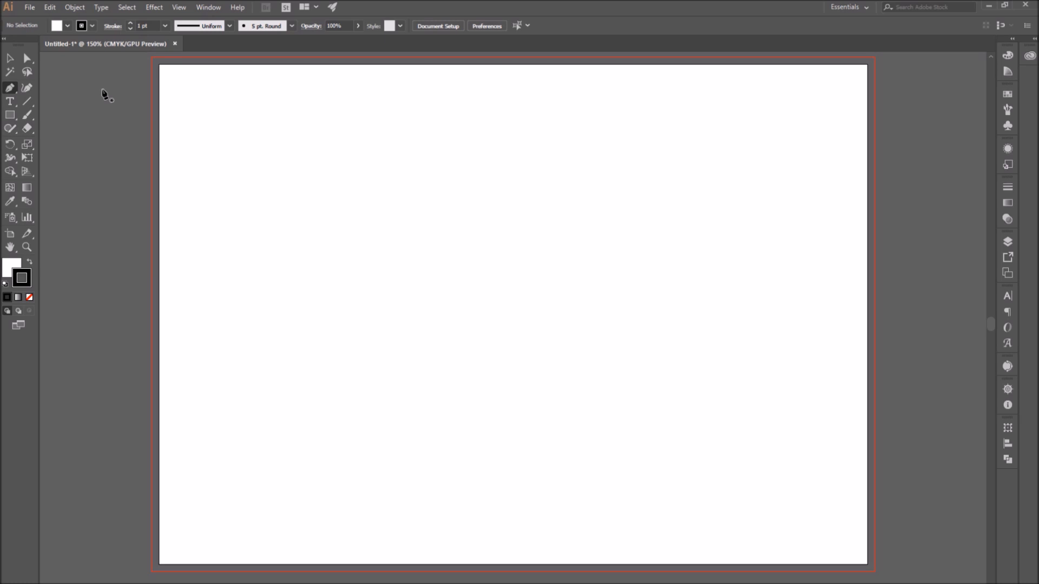
mouse_move(108, 104)
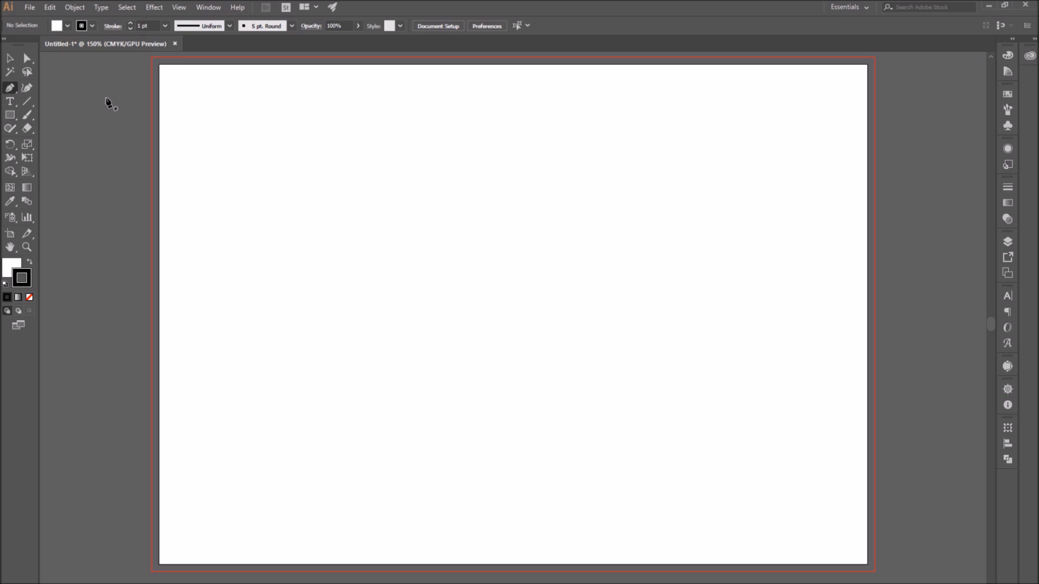
mouse_move(415, 239)
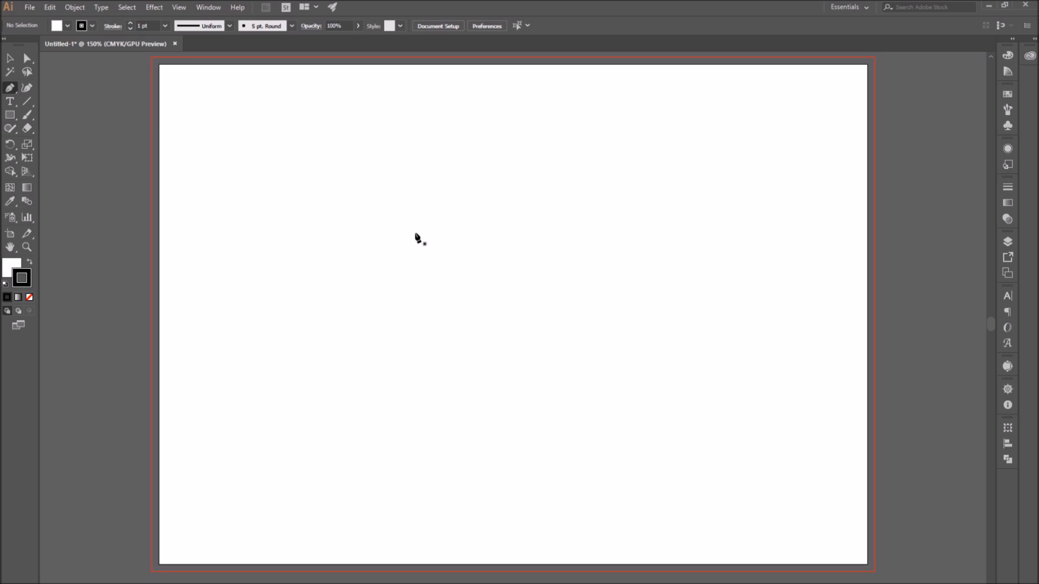
mouse_move(292, 238)
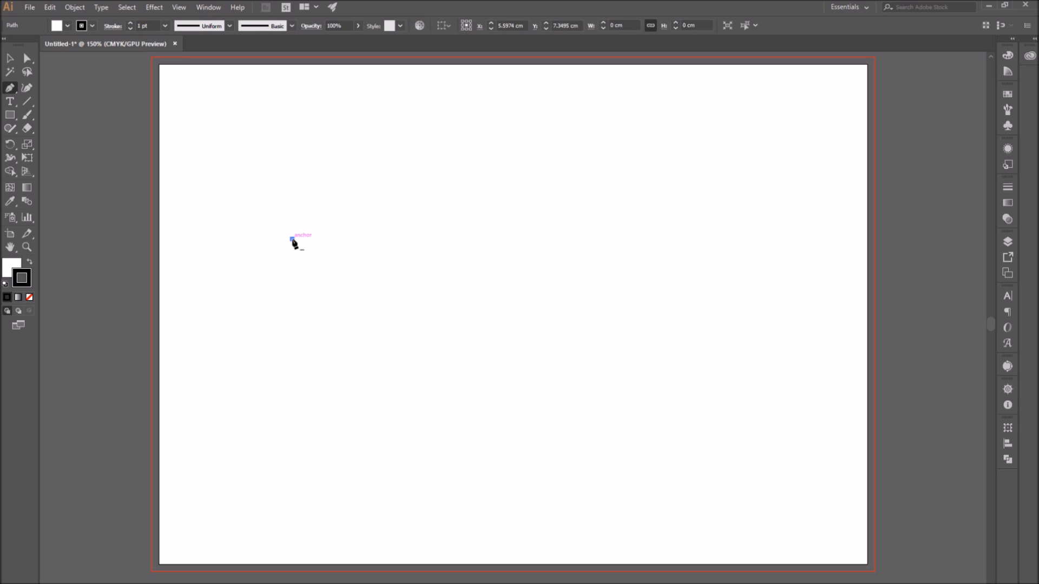
Step: Draw a straight horizontal black line in the upper-left of the artboard
left_click_drag(291, 238, 555, 219)
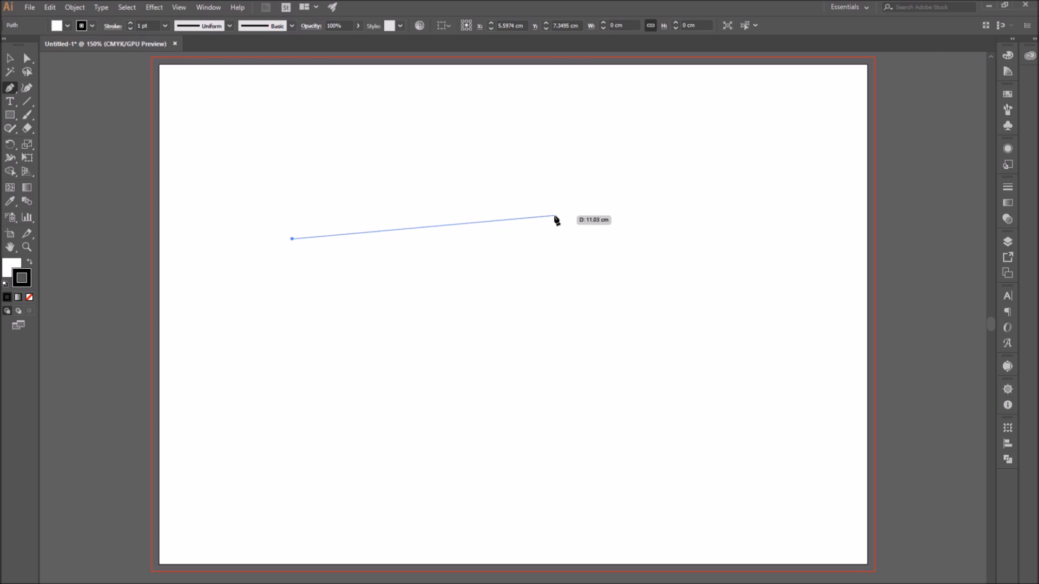
left_click_drag(555, 220, 578, 239)
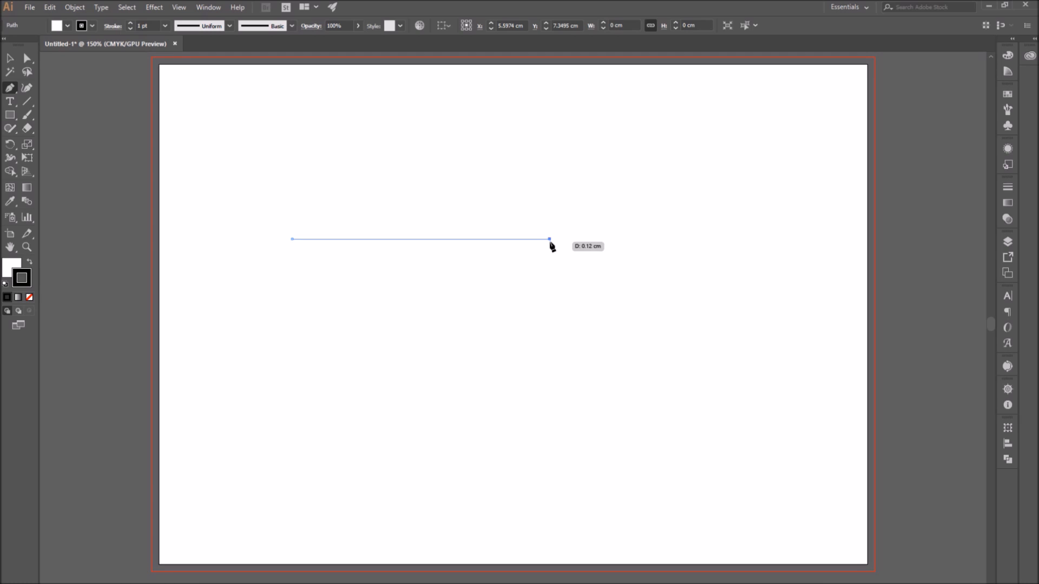
left_click(549, 237)
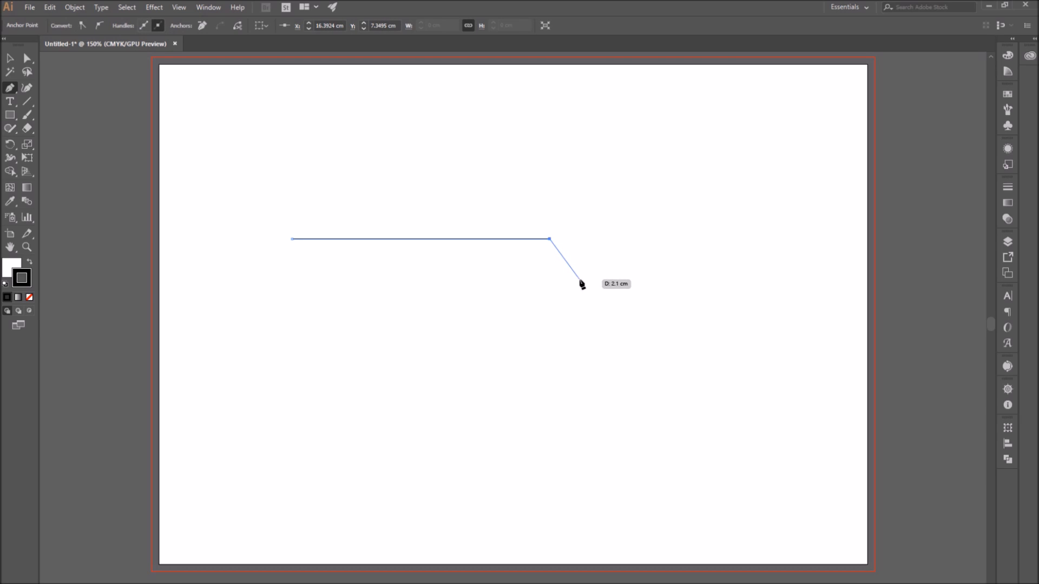
mouse_move(571, 267)
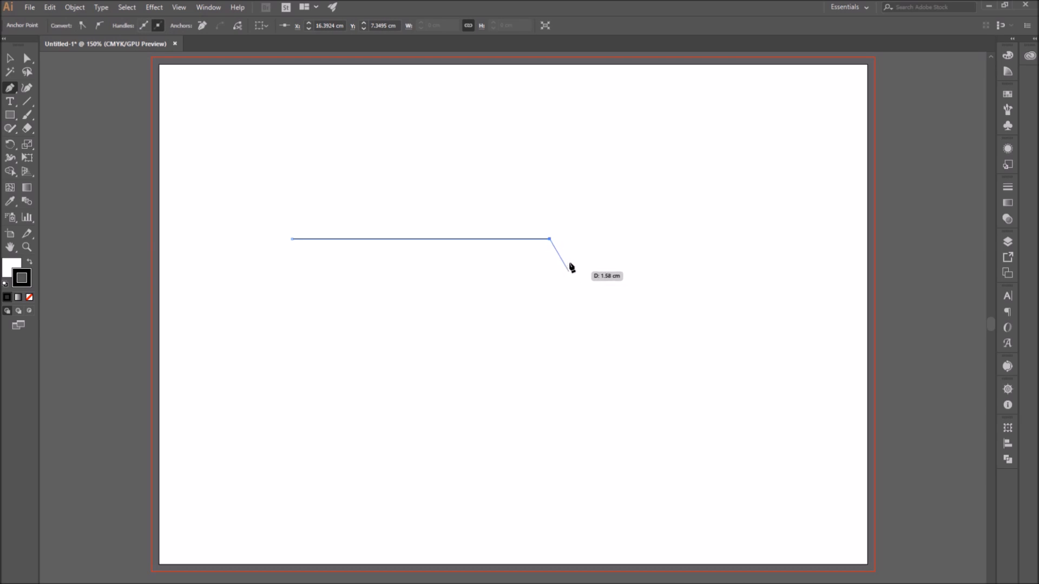
mouse_move(569, 271)
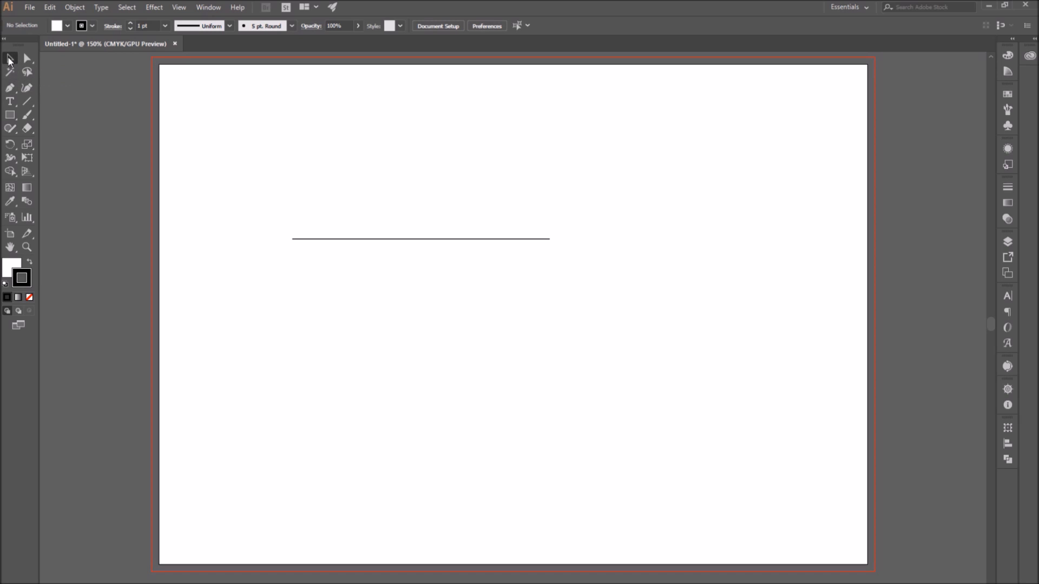
mouse_move(269, 296)
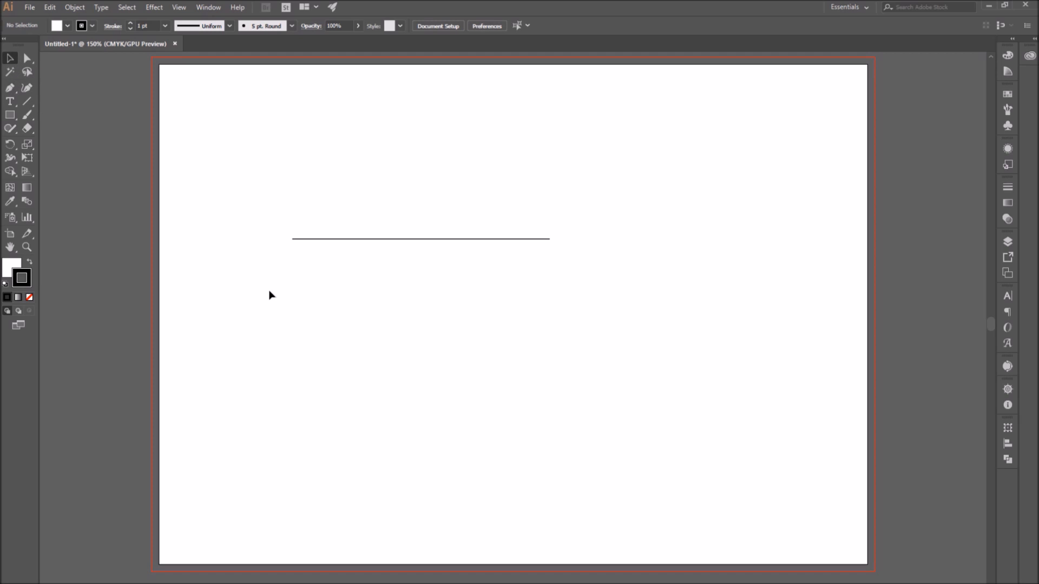
Step: Select the horizontal line with the Selection Tool
left_click(420, 238)
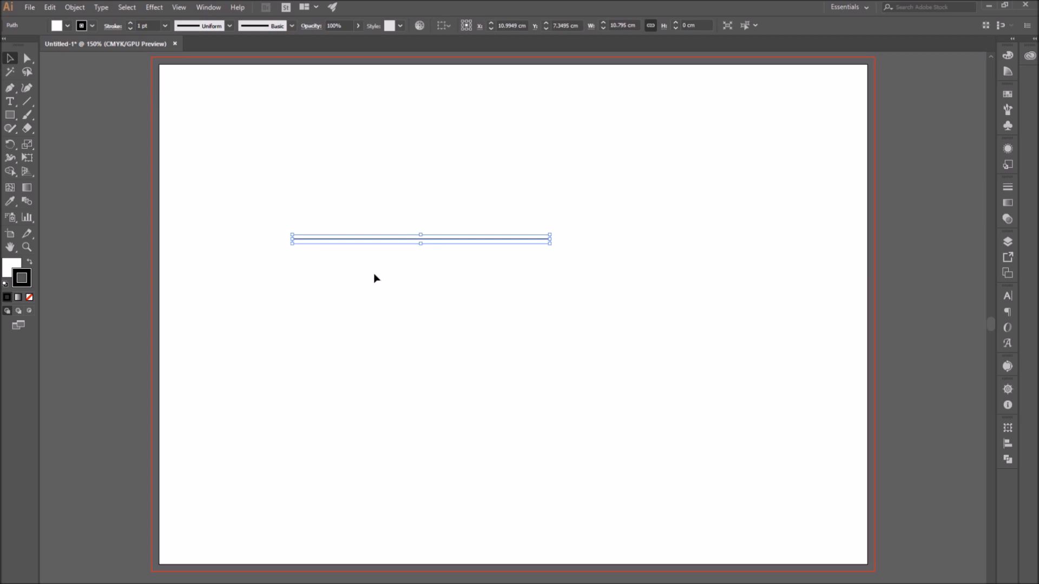
mouse_move(381, 290)
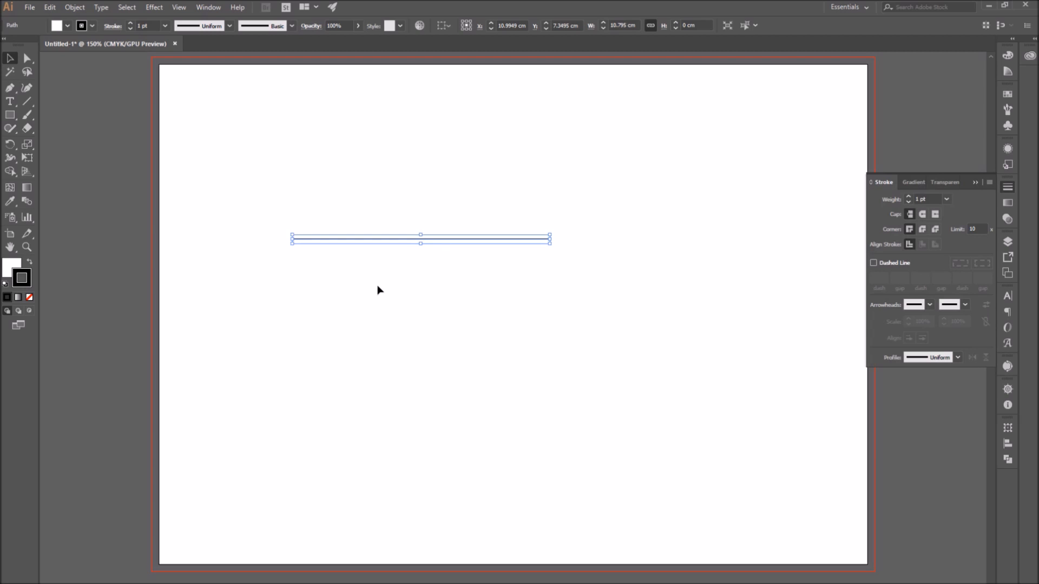
mouse_move(856, 173)
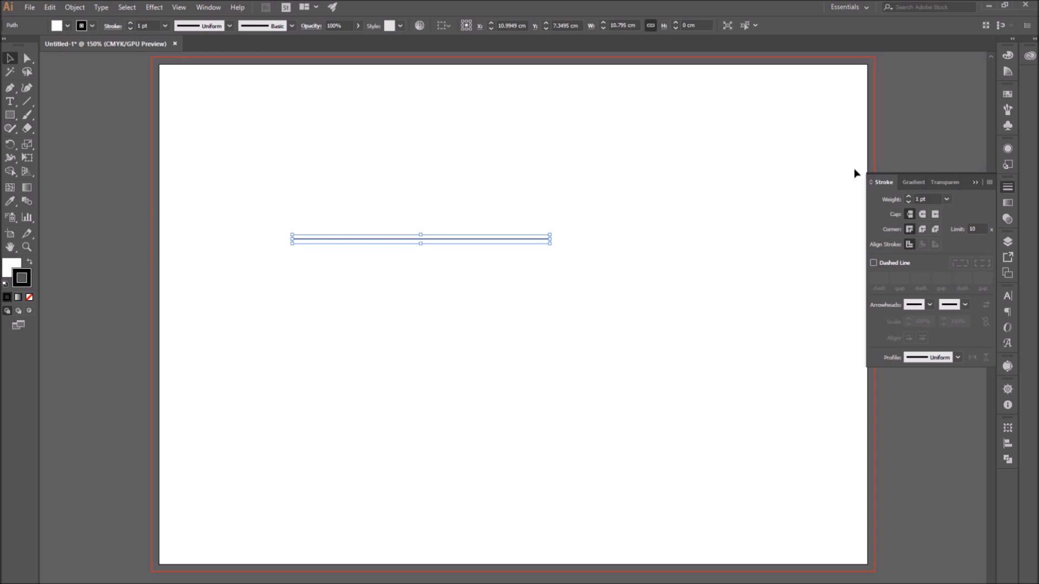
mouse_move(883, 188)
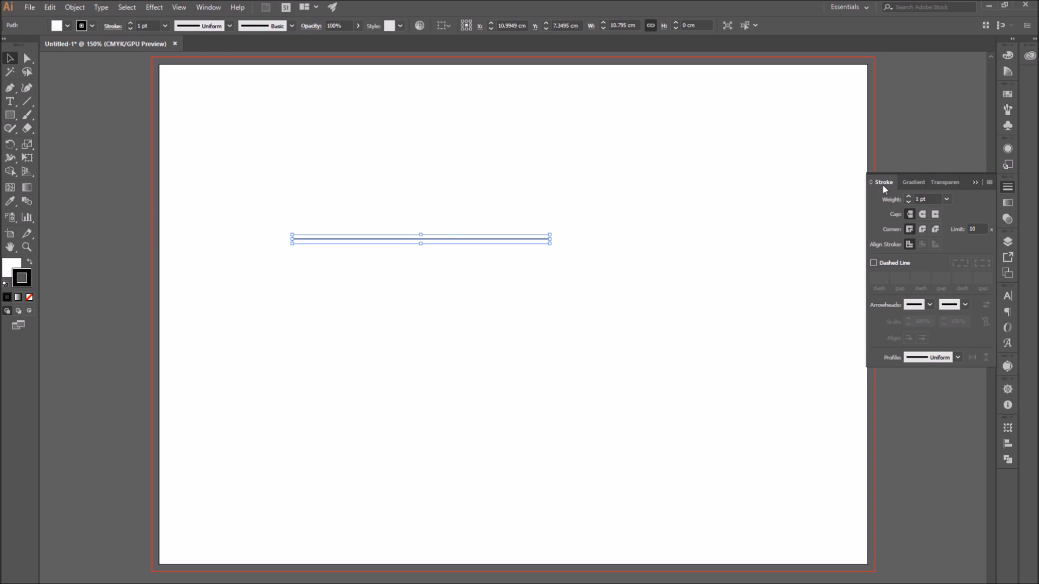
mouse_move(895, 210)
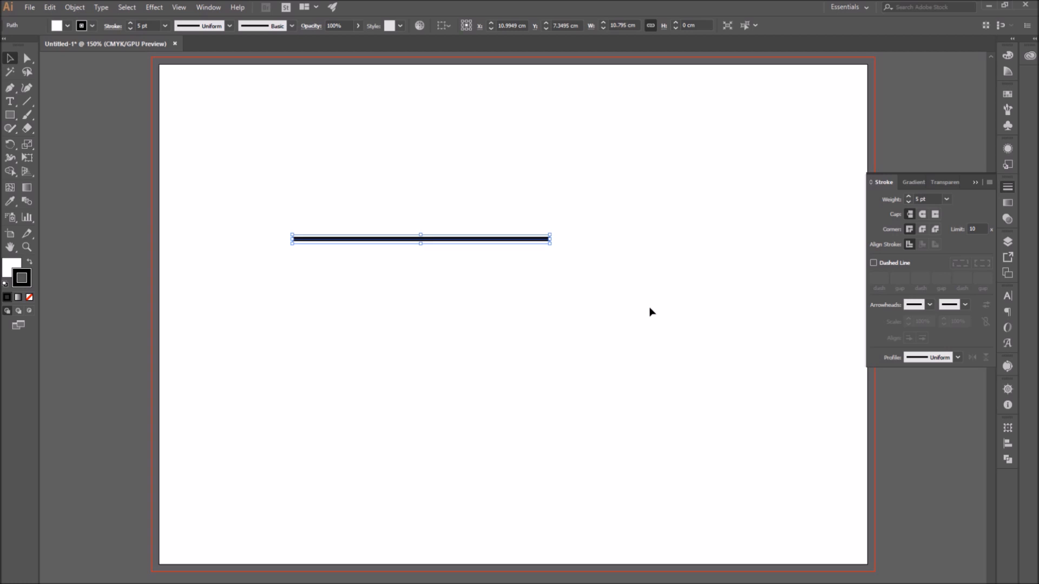
mouse_move(654, 312)
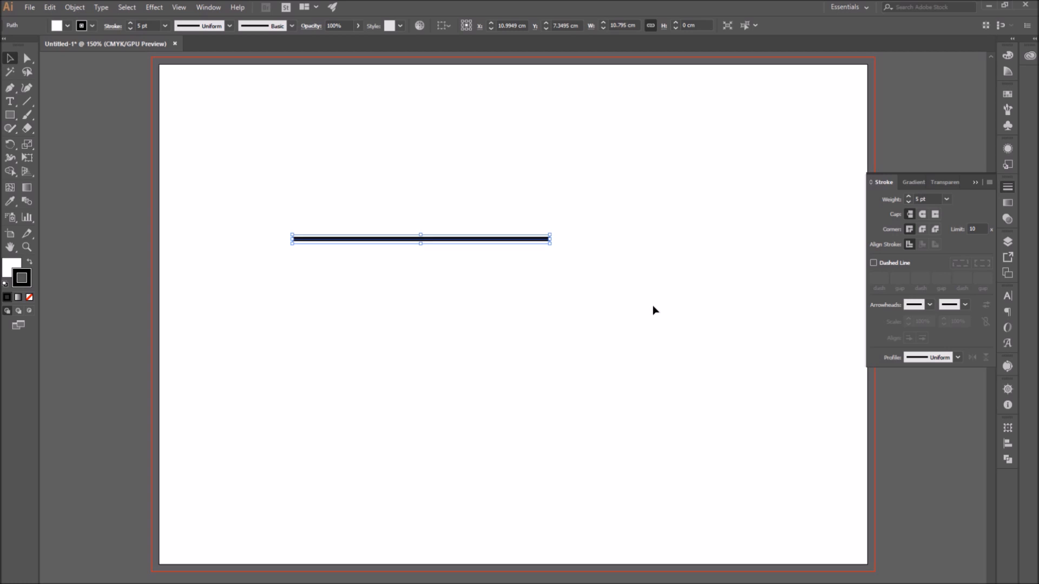
mouse_move(890, 312)
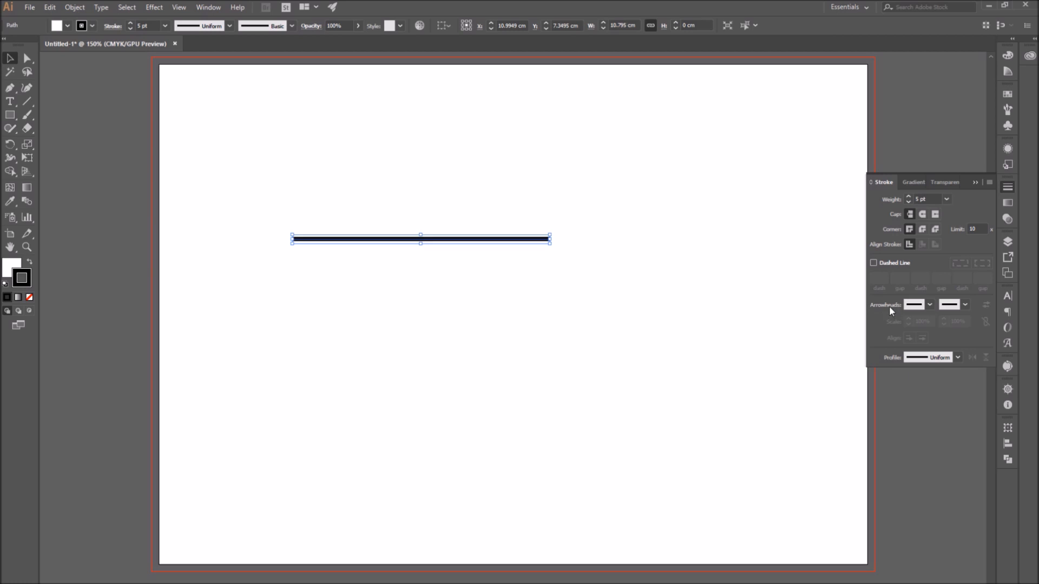
mouse_move(913, 305)
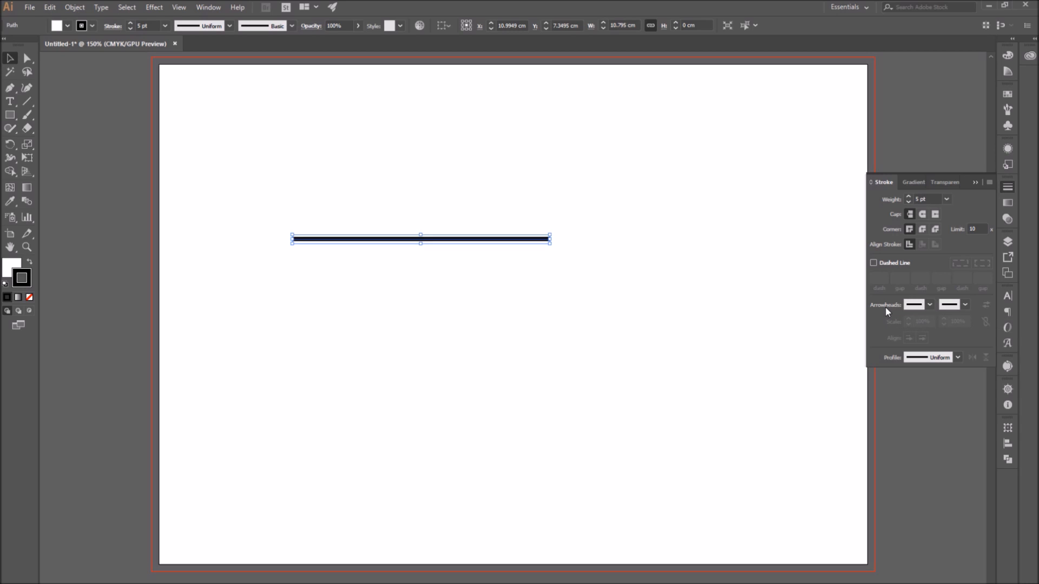
mouse_move(909, 328)
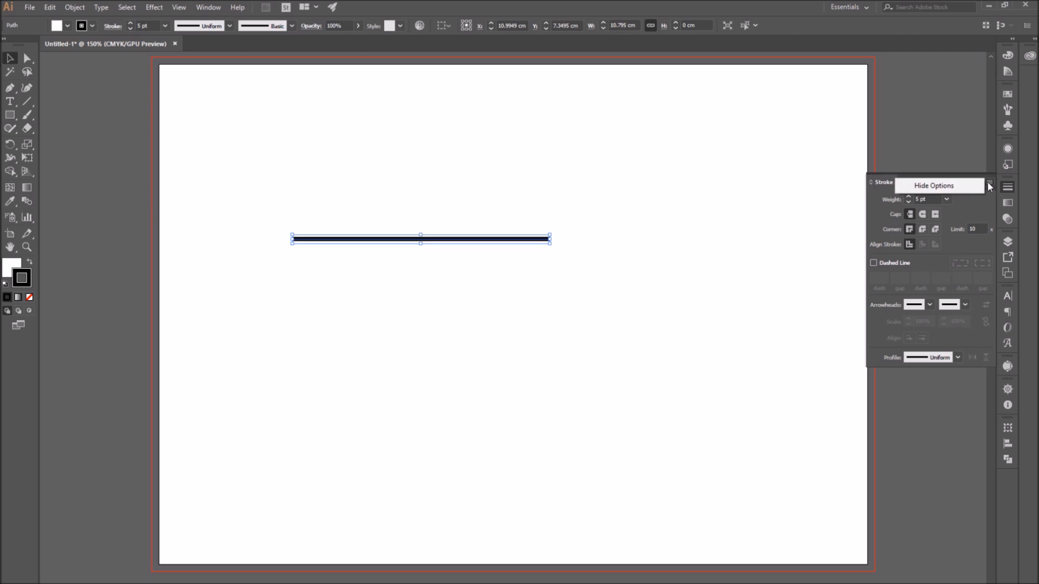
left_click(989, 186)
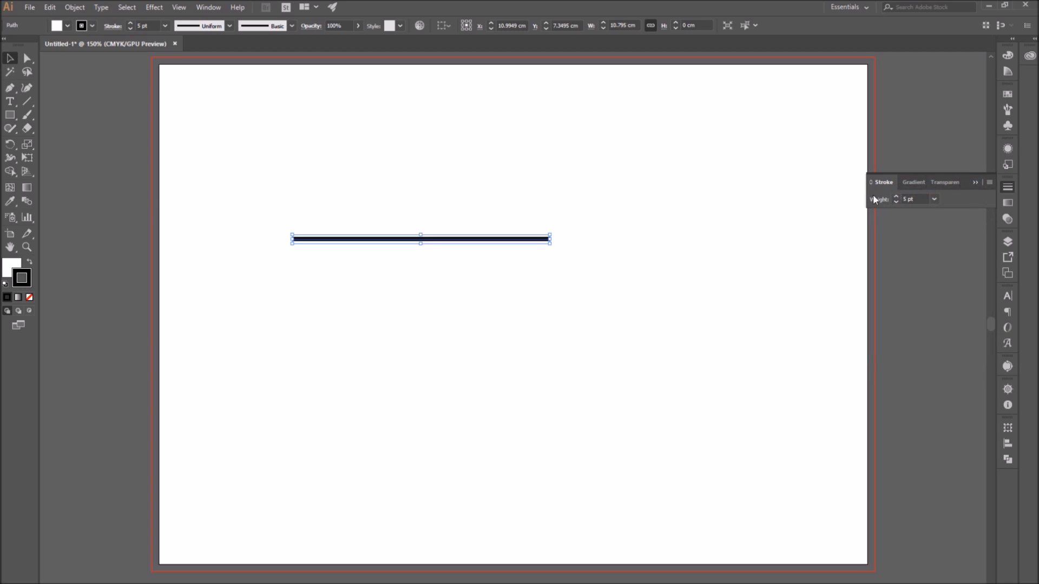
mouse_move(948, 212)
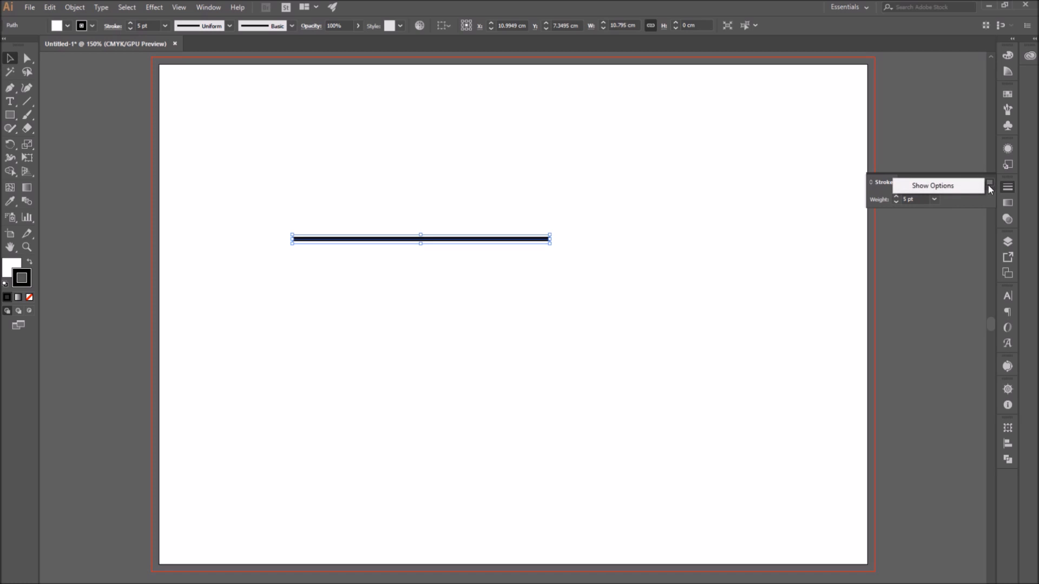
mouse_move(956, 189)
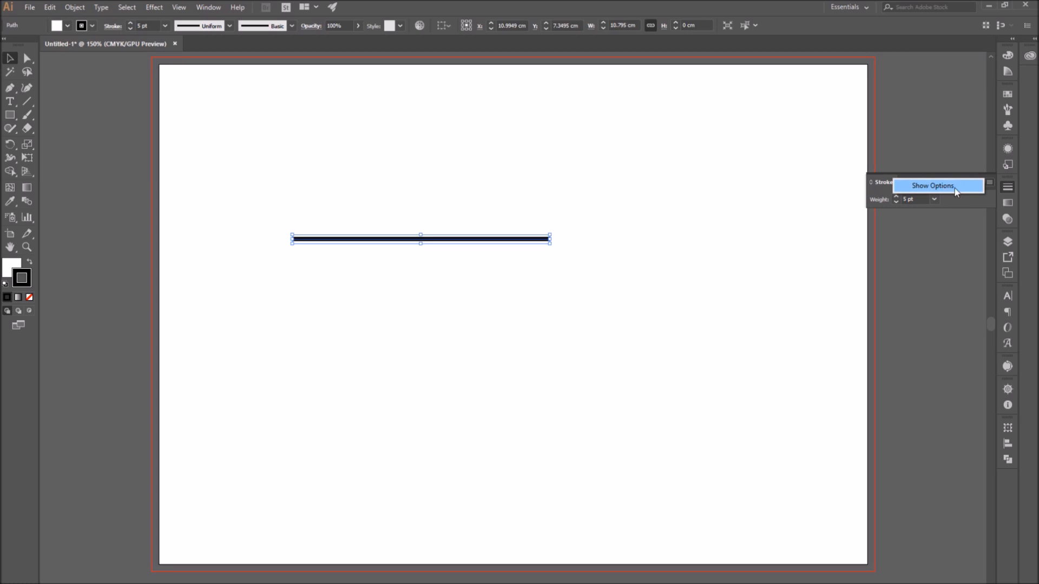
left_click(937, 186)
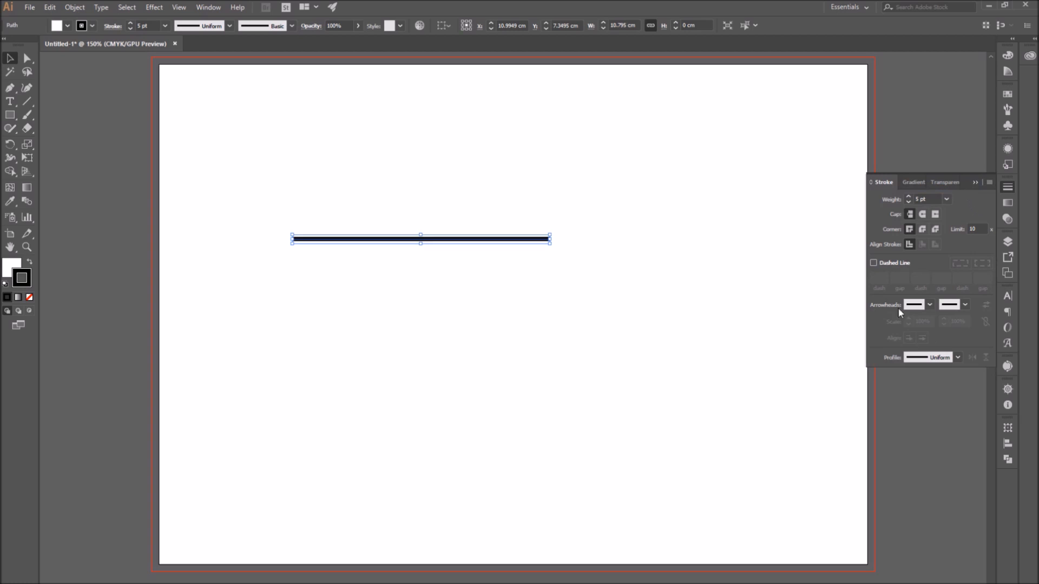
mouse_move(897, 314)
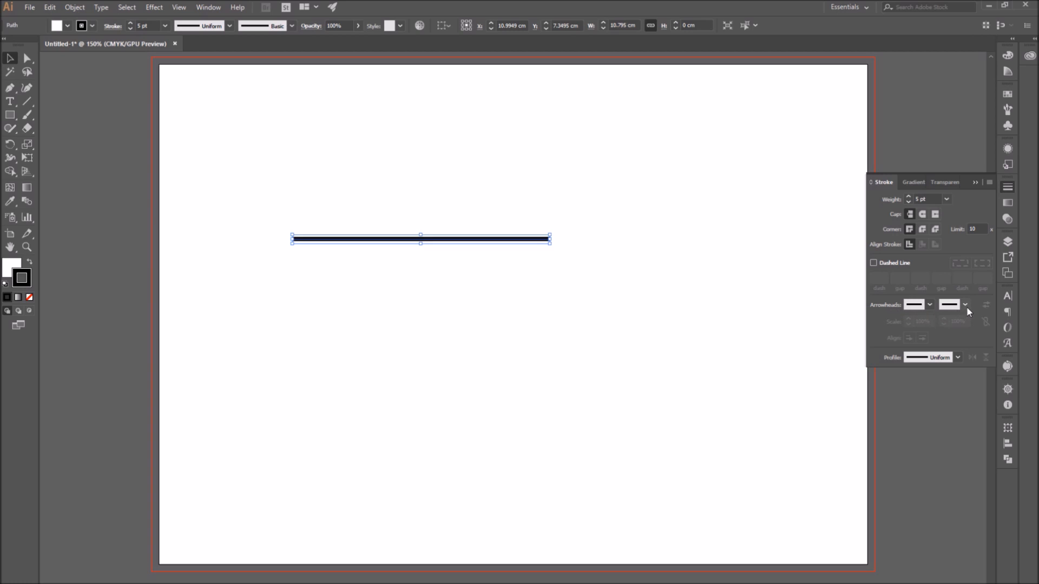
mouse_move(967, 312)
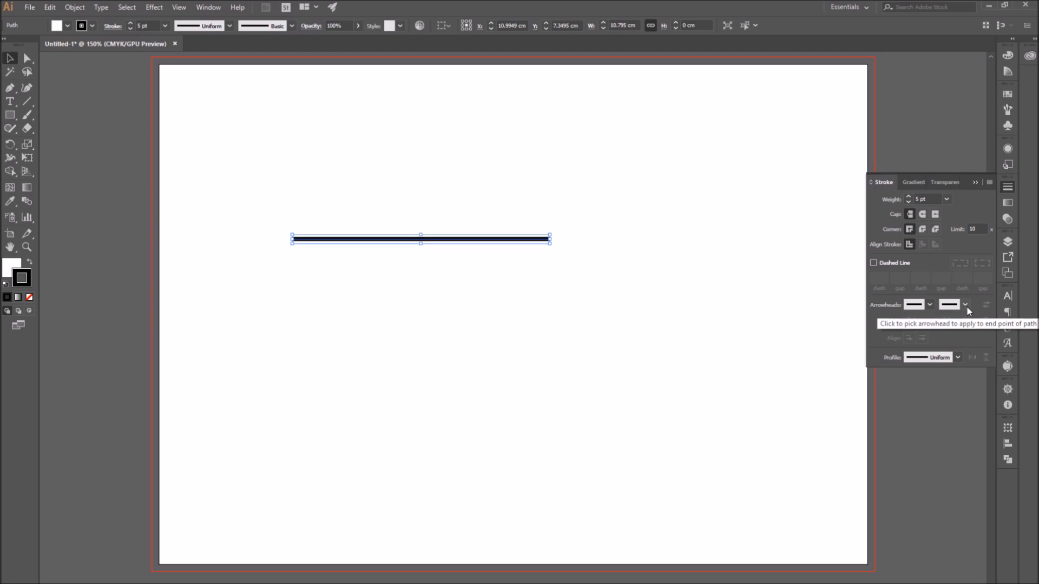
Step: Give the 5 pt line's right end the solid triangular Arrow 7 head and reselect it
left_click(965, 305)
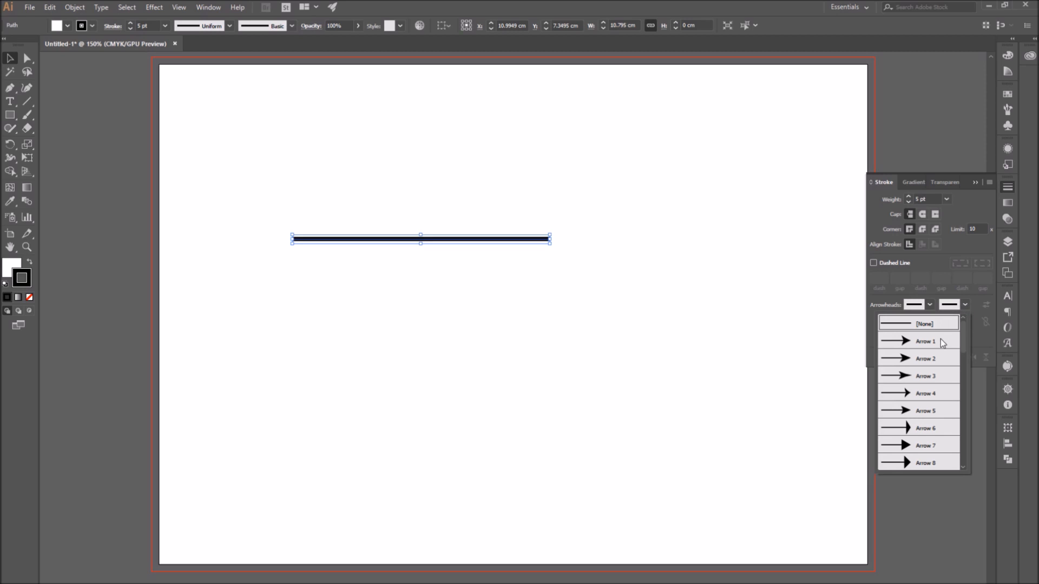
mouse_move(924, 426)
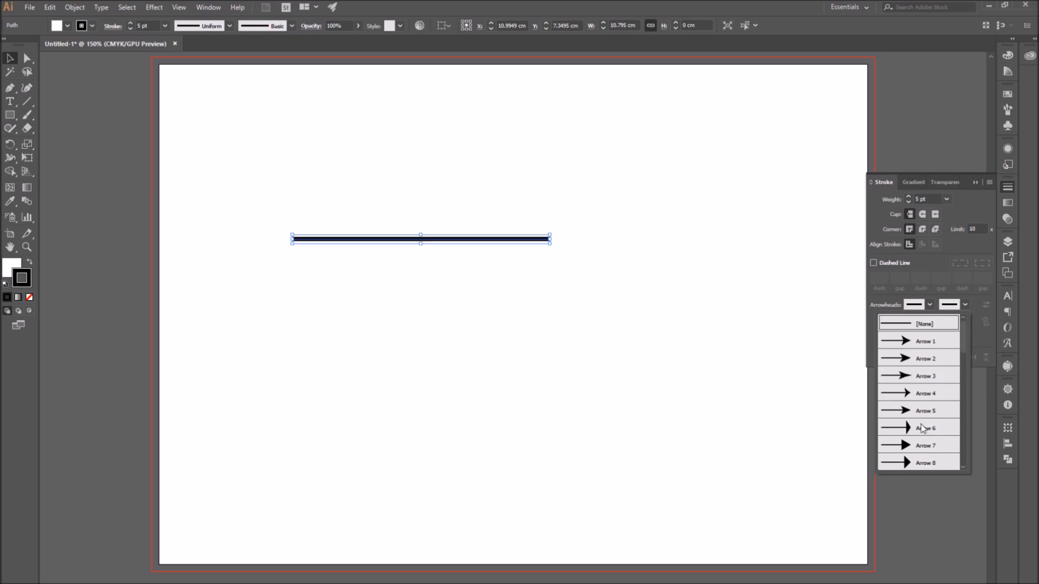
mouse_move(924, 447)
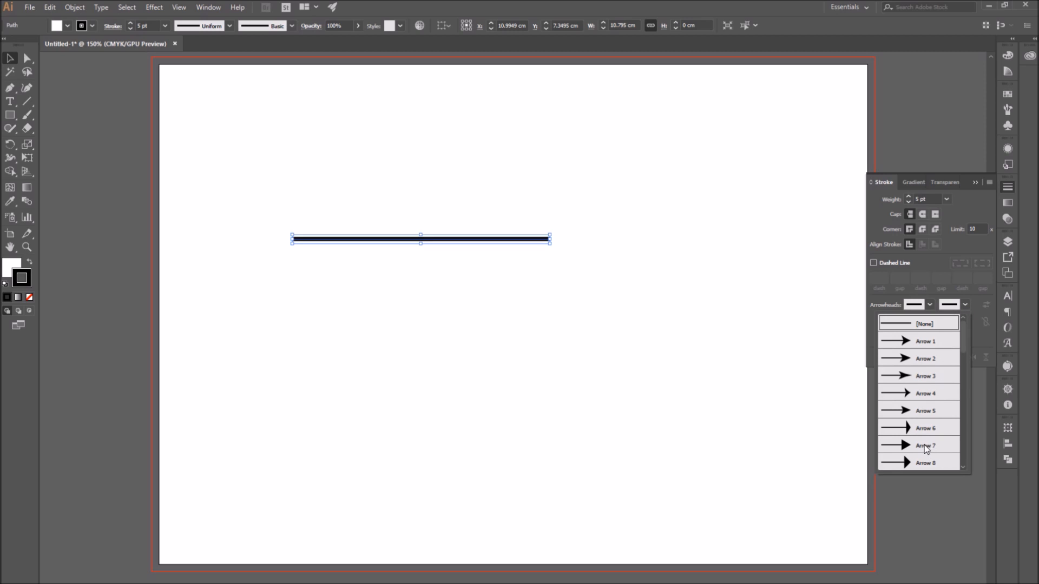
left_click(929, 446)
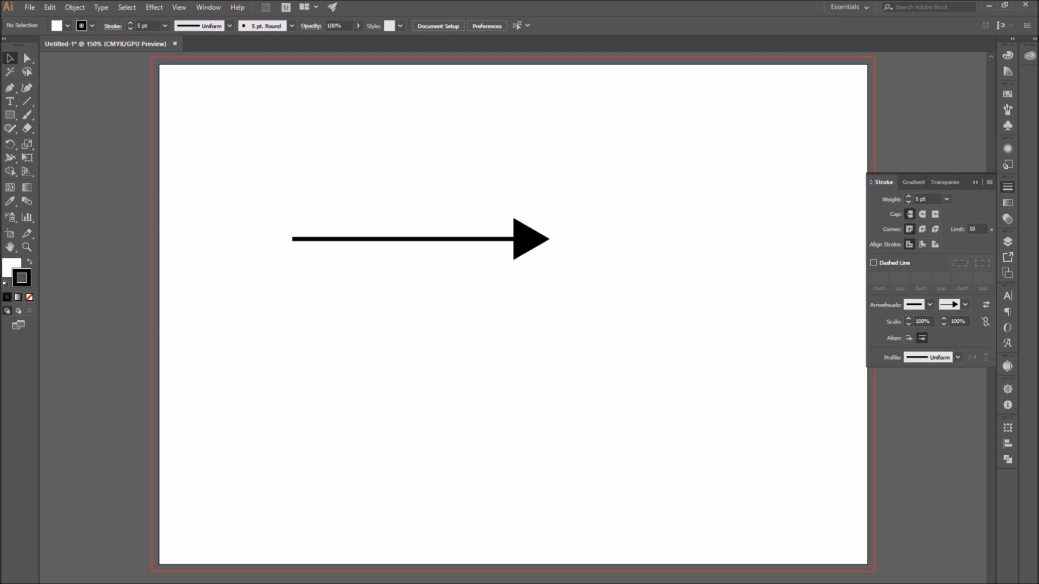
mouse_move(272, 199)
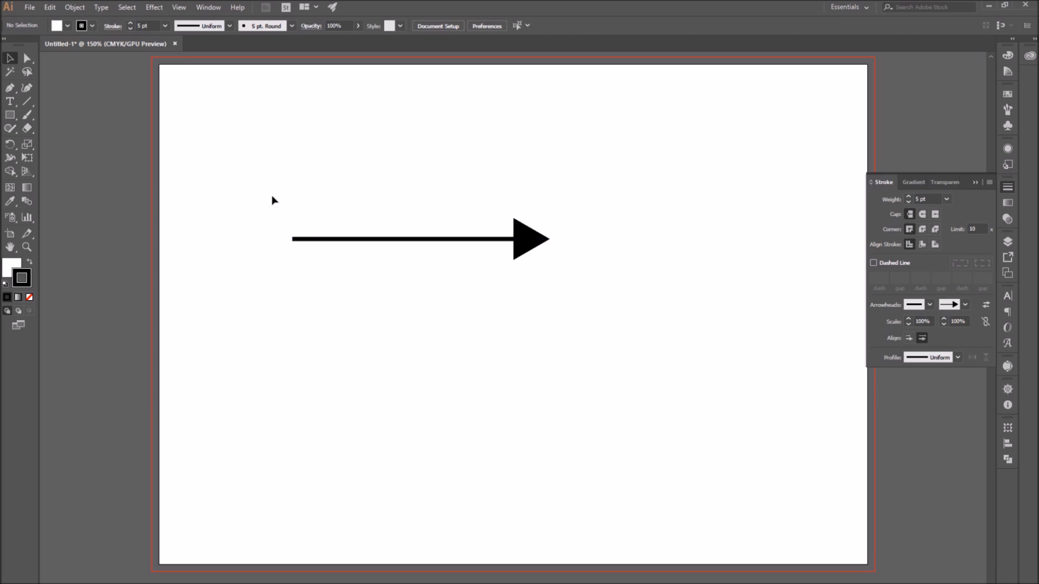
left_click(419, 239)
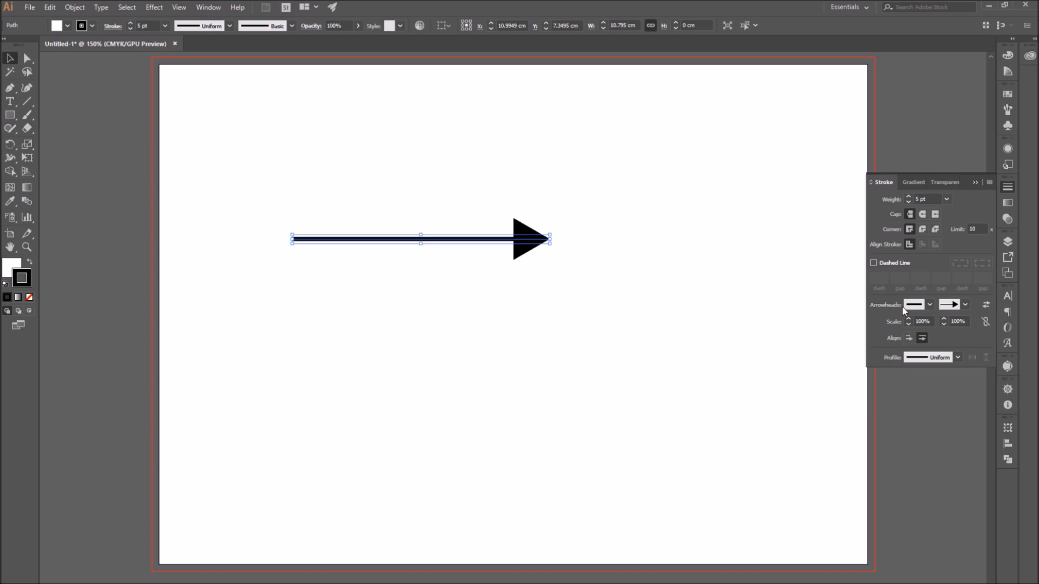
mouse_move(281, 225)
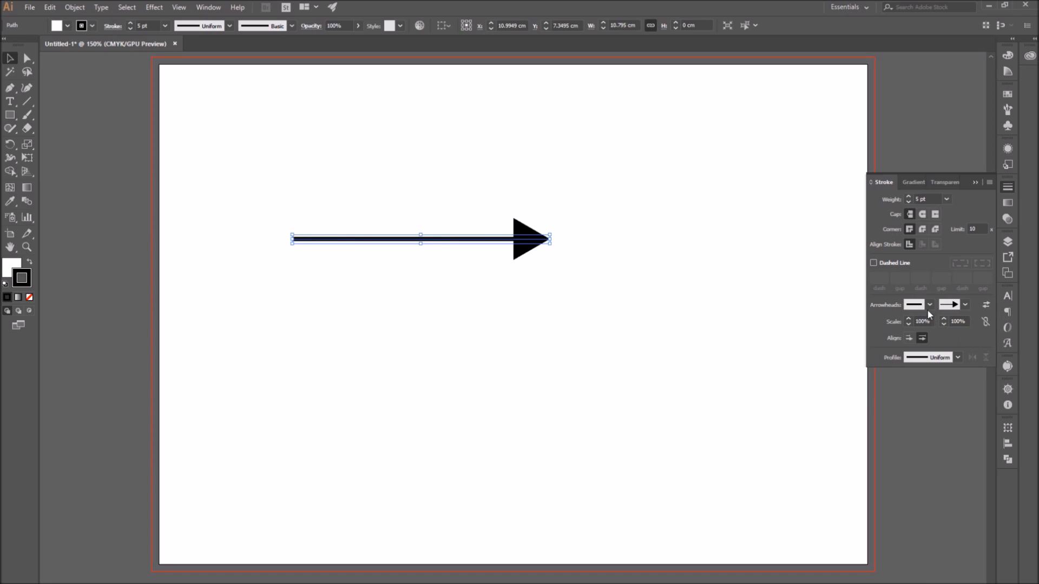
Step: Try a triangular head, then an open chevron, on the line's left end
left_click(965, 305)
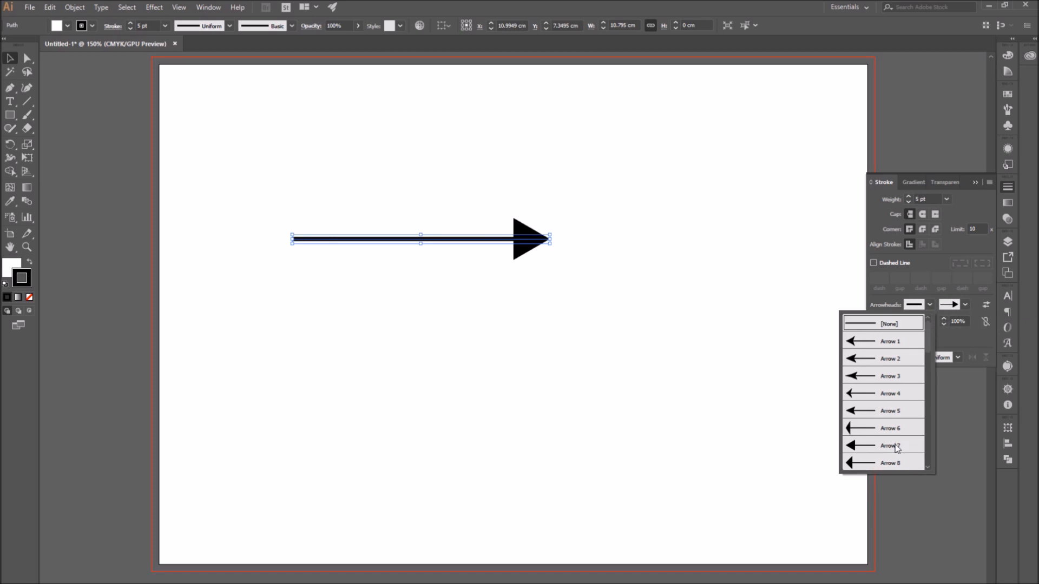
left_click(890, 341)
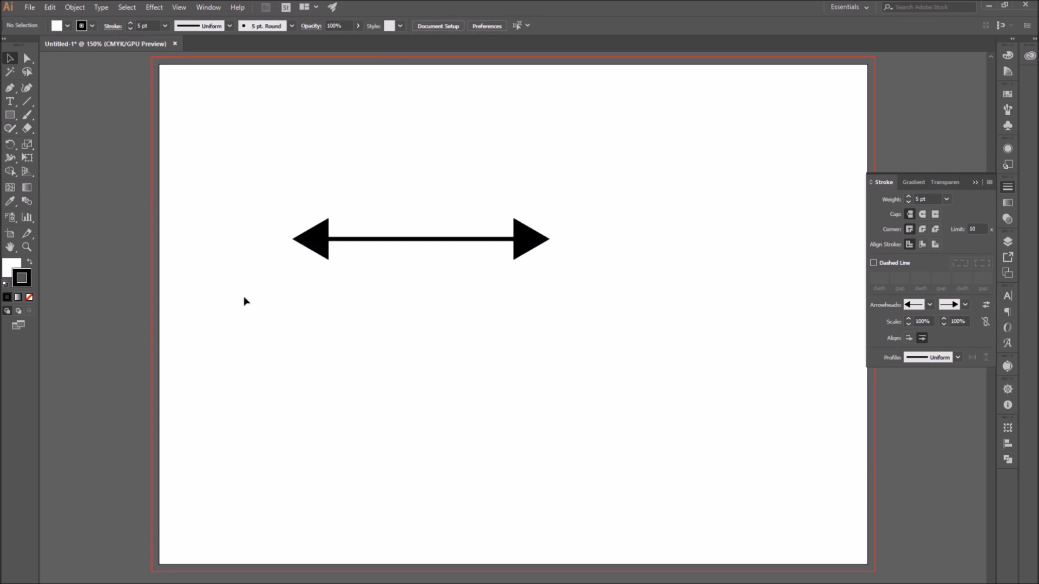
mouse_move(266, 193)
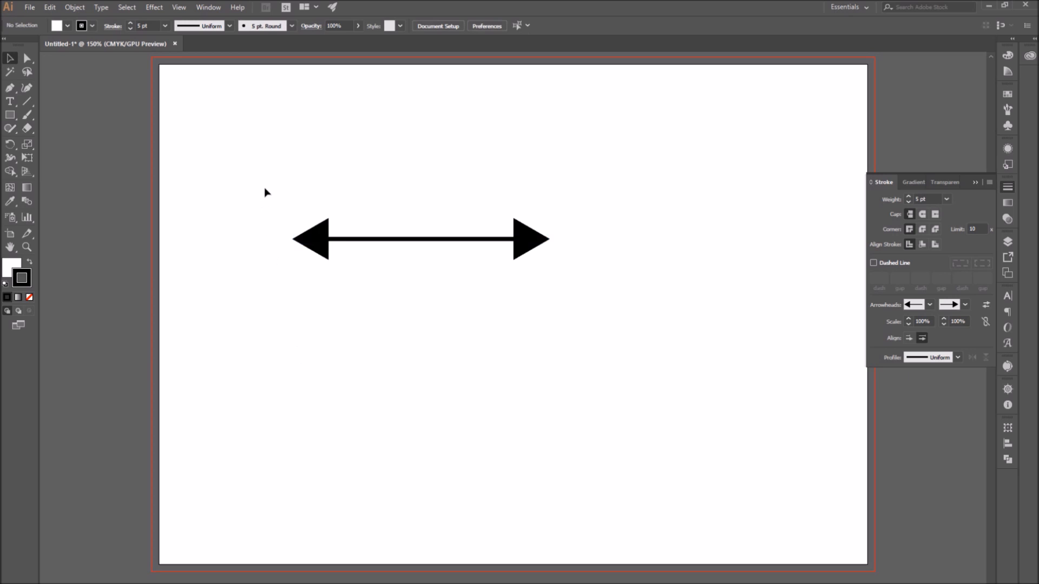
left_click(420, 240)
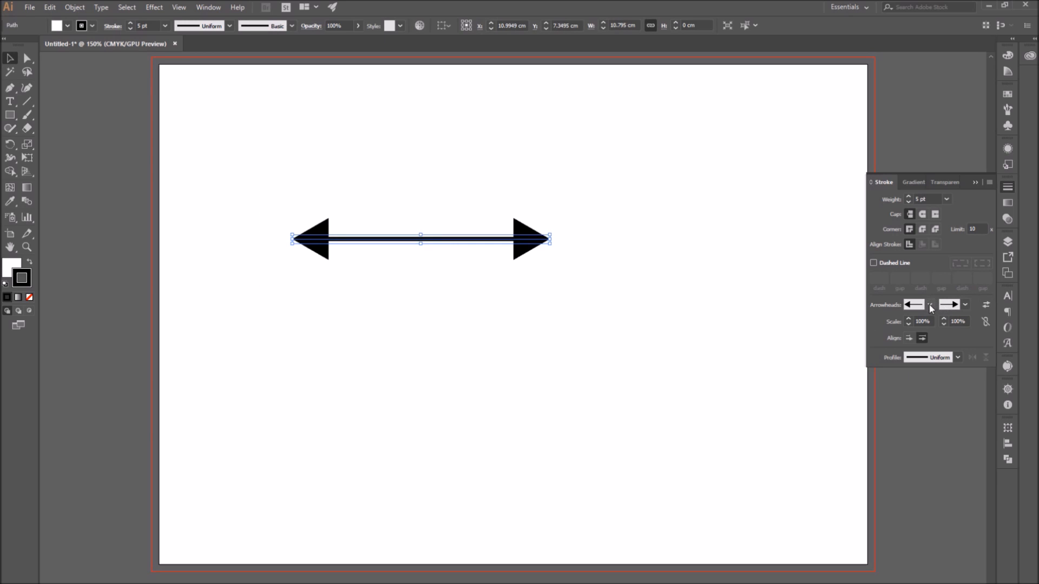
mouse_move(930, 307)
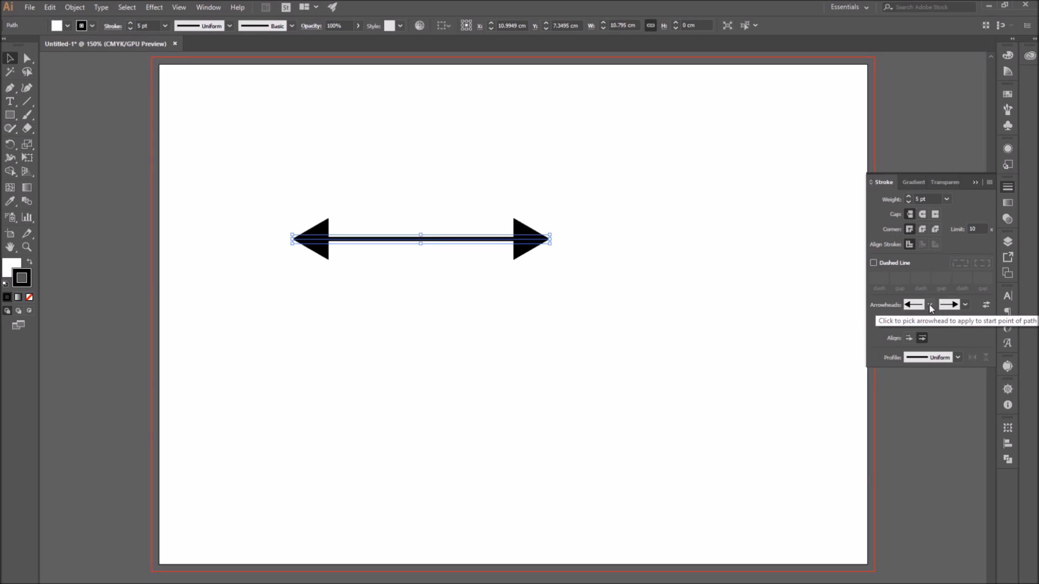
left_click(928, 304)
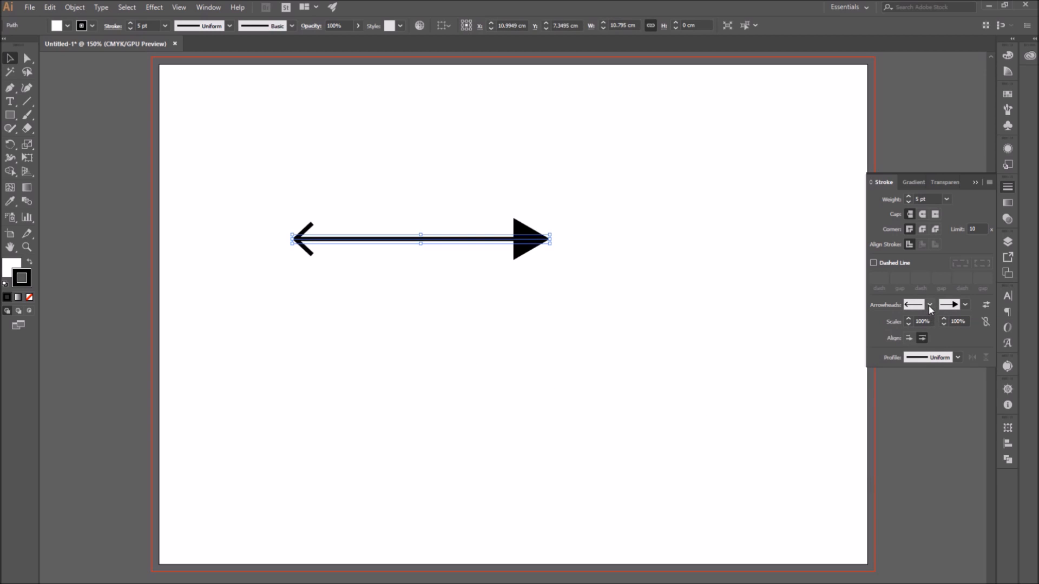
Step: Set the left end to the fletched Arrow 17 tail instead
left_click(928, 304)
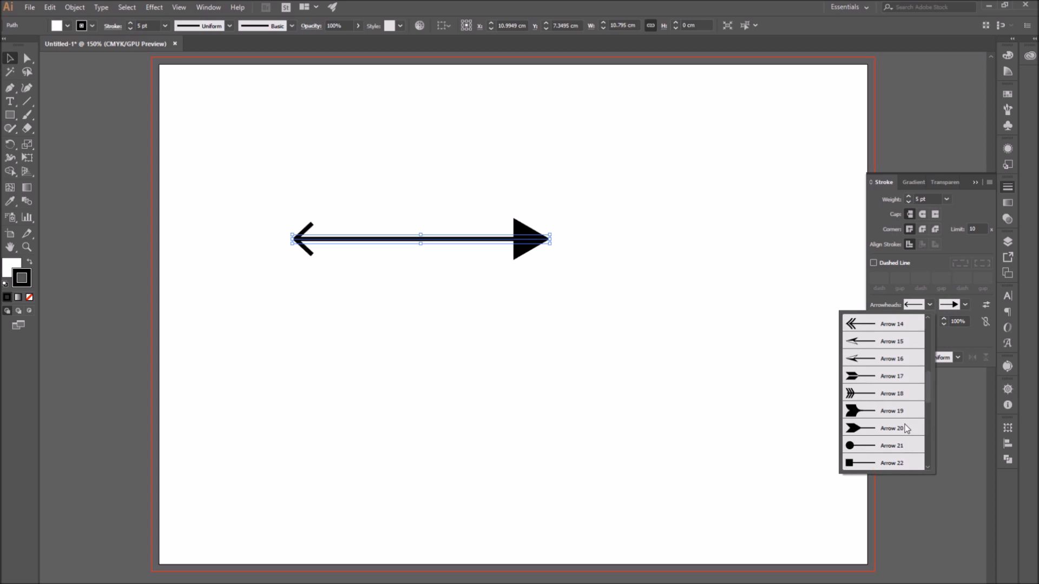
scroll("down", 3)
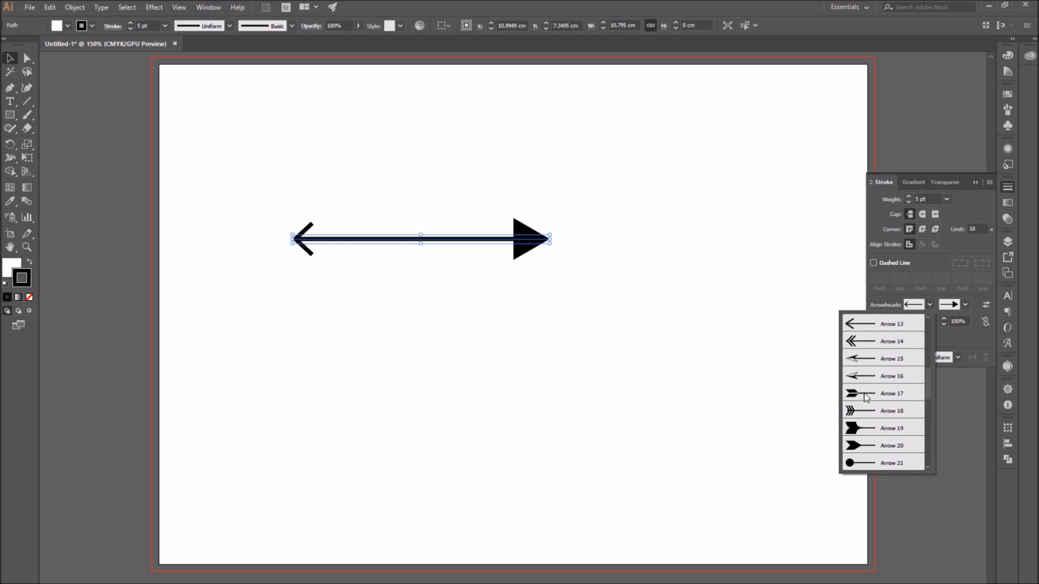
left_click(866, 393)
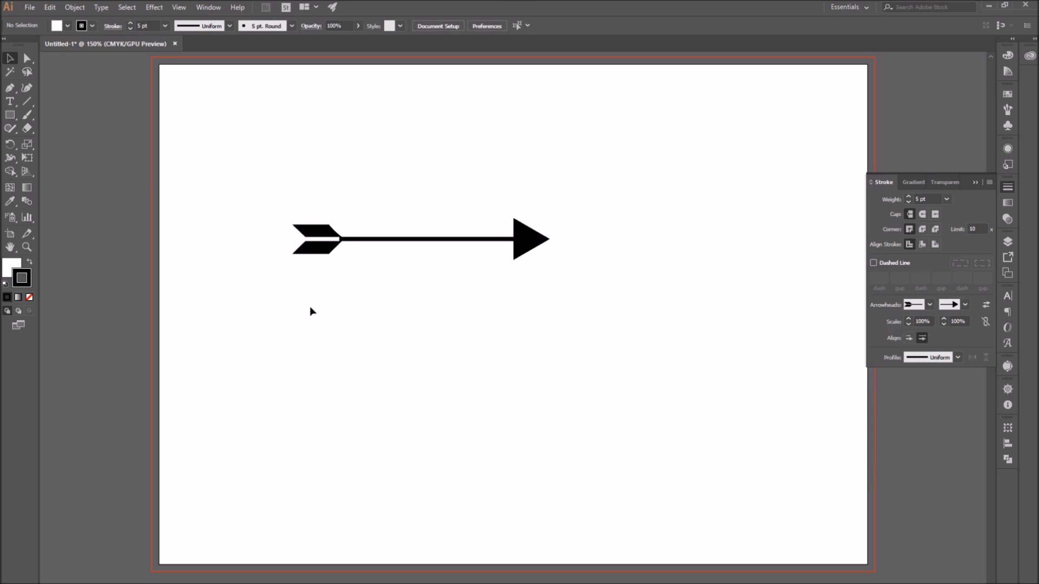
mouse_move(520, 435)
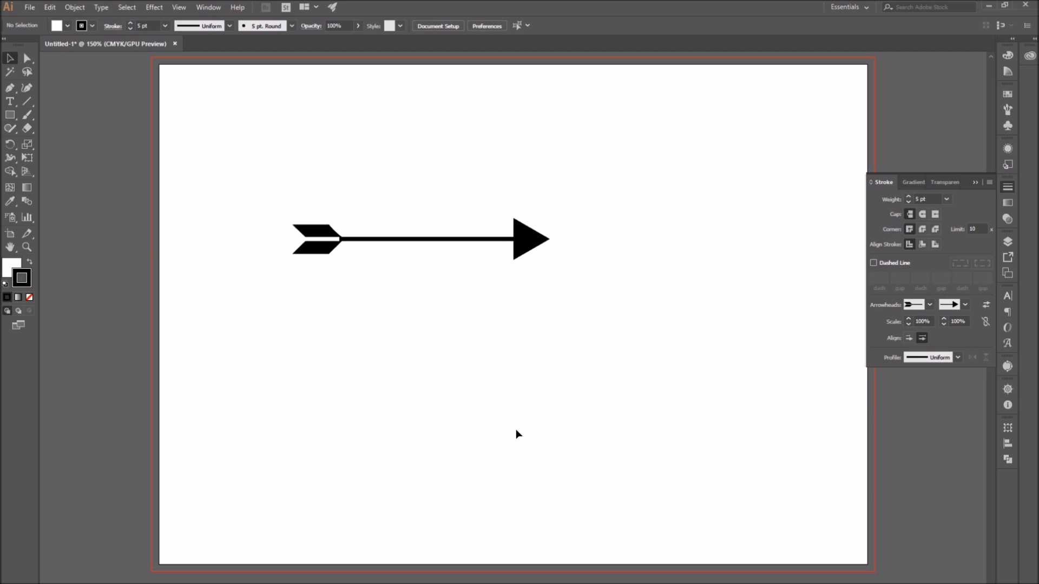
mouse_move(638, 272)
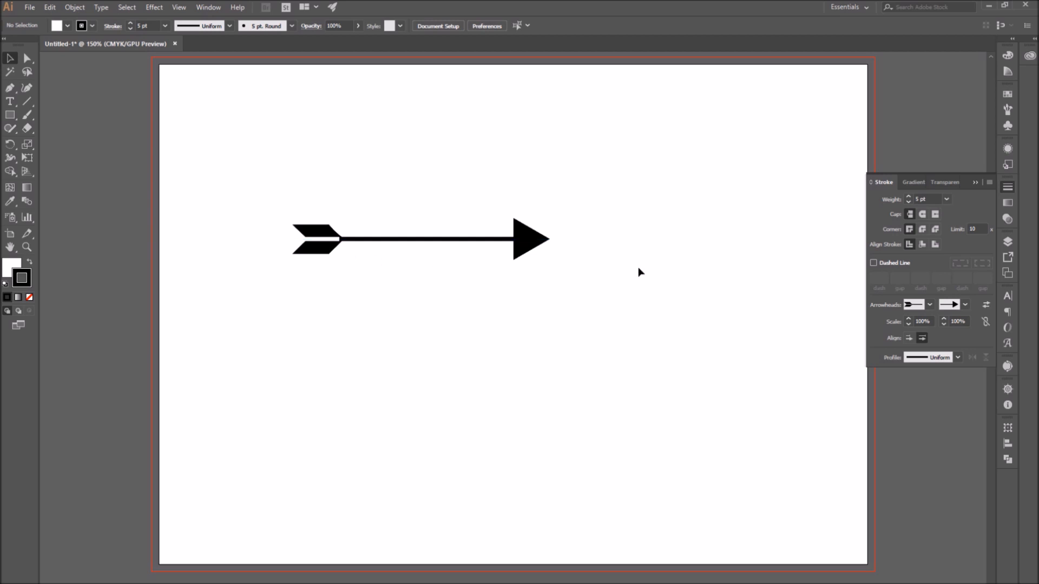
Step: Swap the arrow's head and fletching between ends and revert, keeping fletching left and head right
left_click(418, 240)
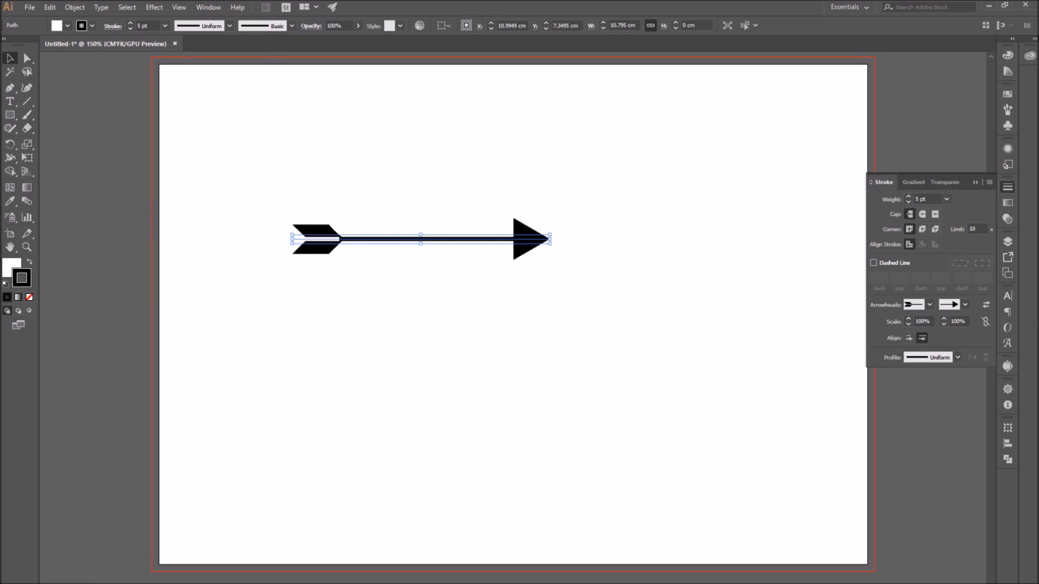
mouse_move(983, 305)
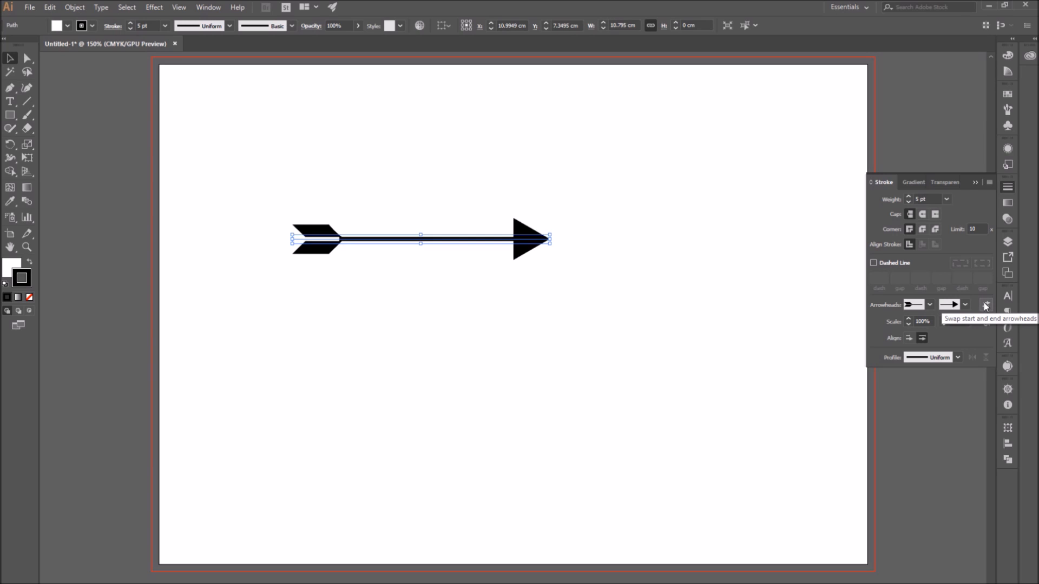
left_click(984, 302)
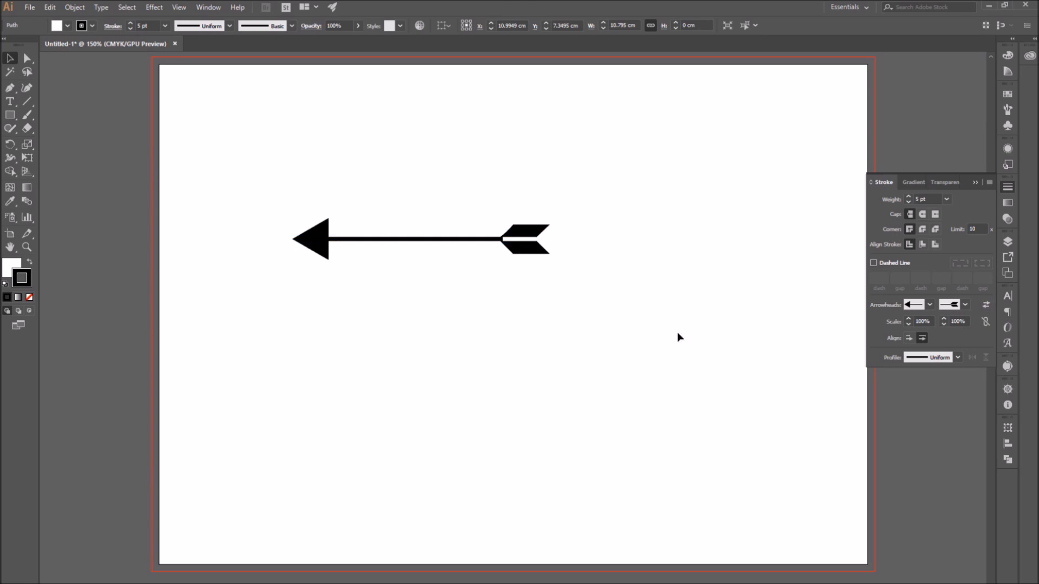
left_click(420, 242)
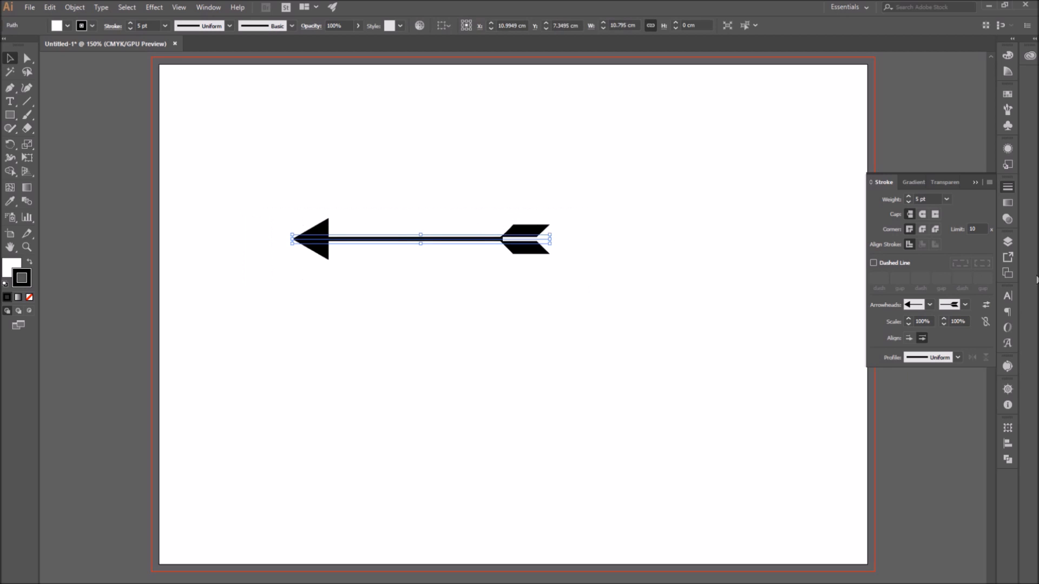
left_click(984, 305)
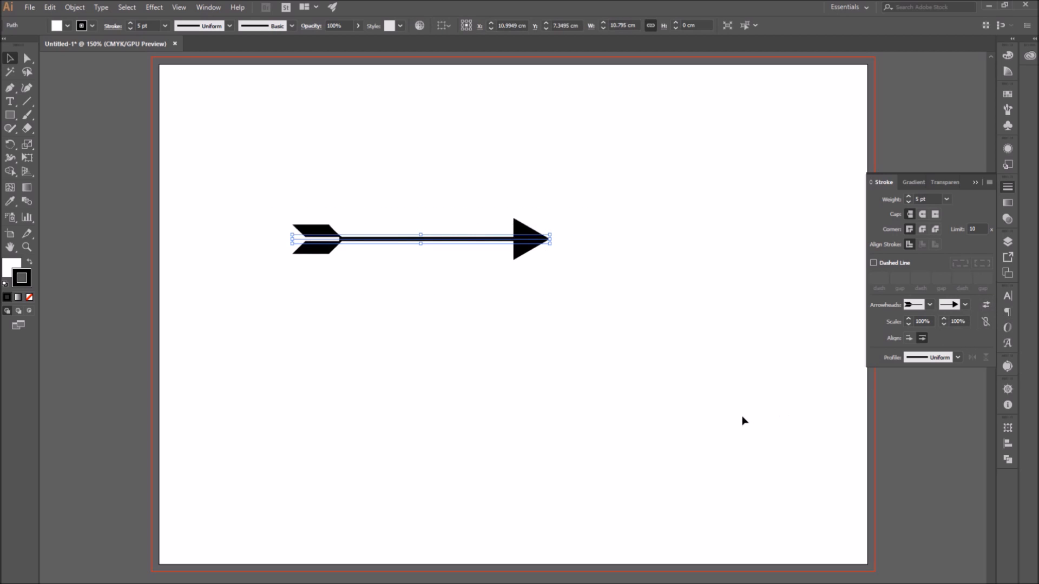
left_click(613, 417)
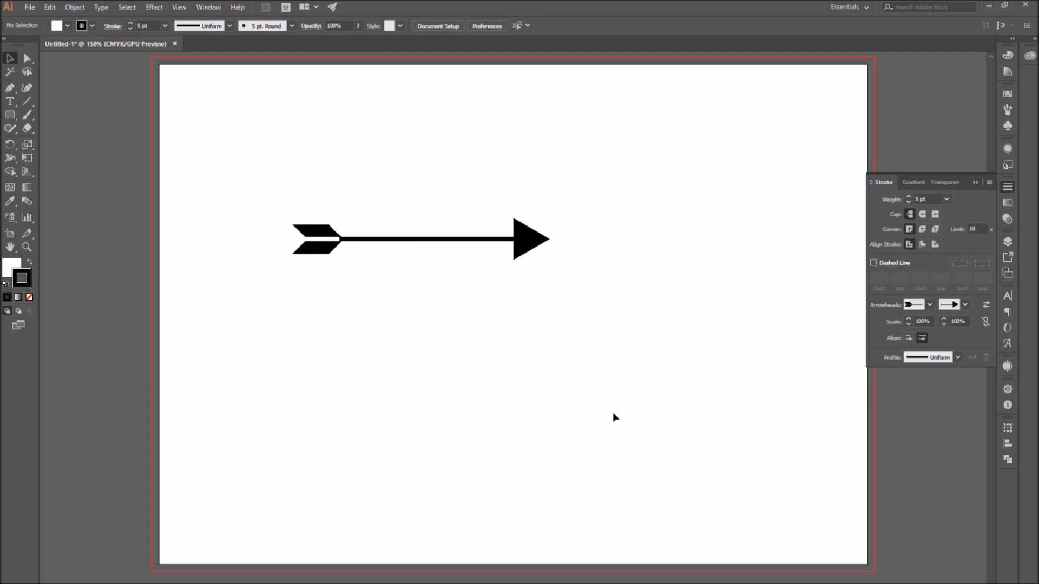
mouse_move(612, 394)
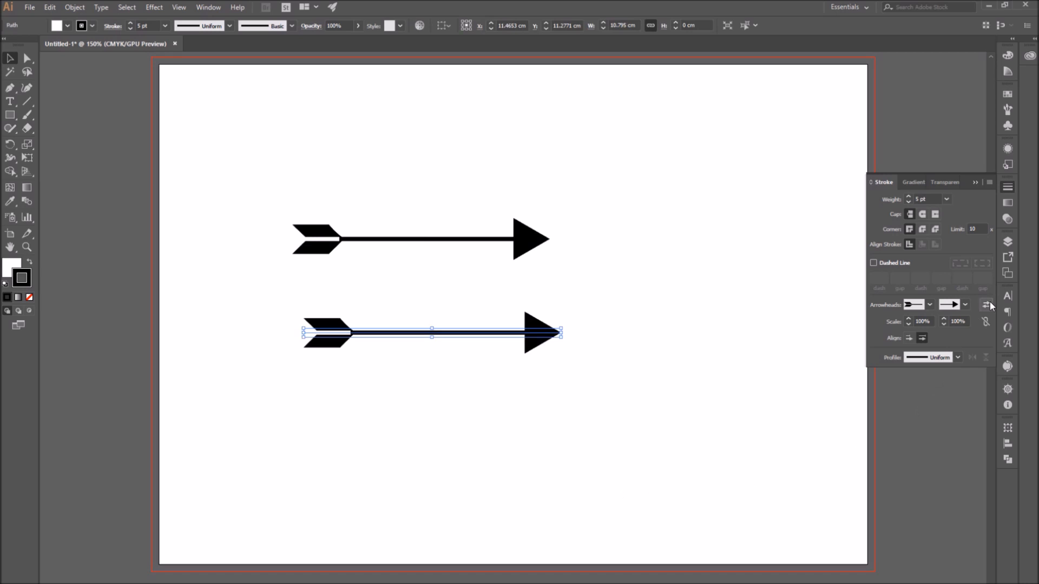
left_click(985, 305)
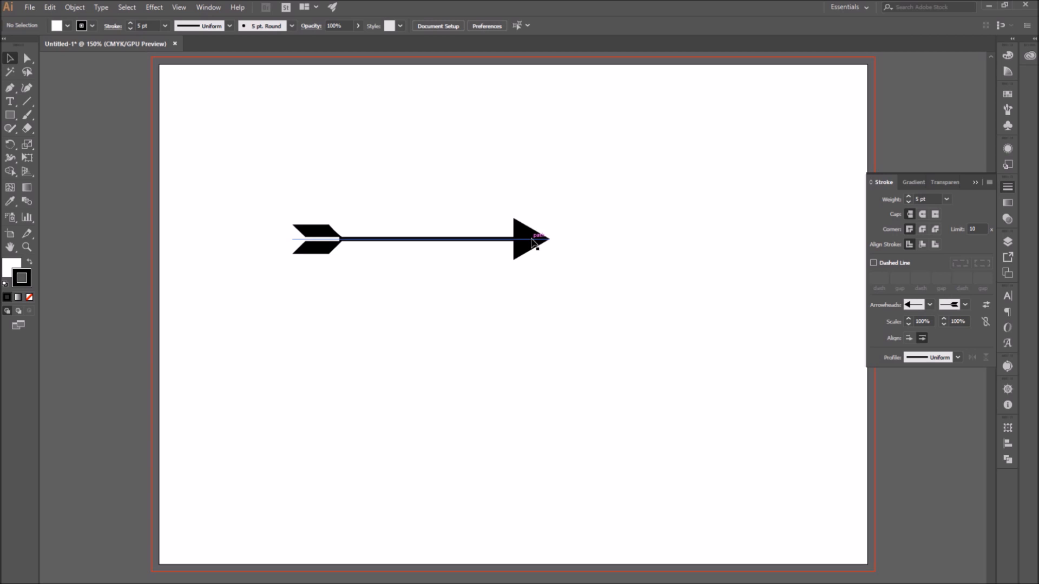
left_click(530, 239)
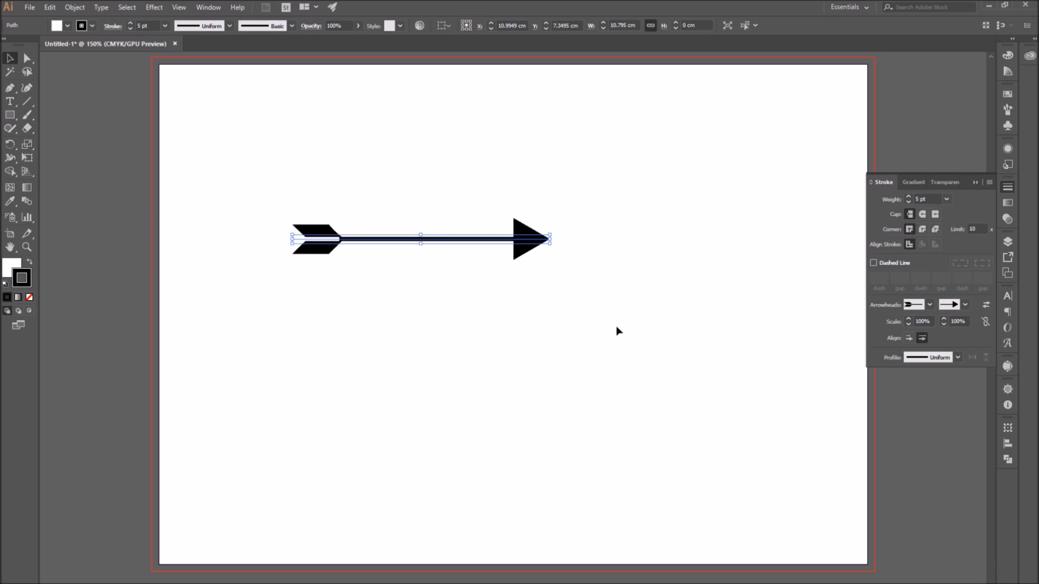
mouse_move(696, 441)
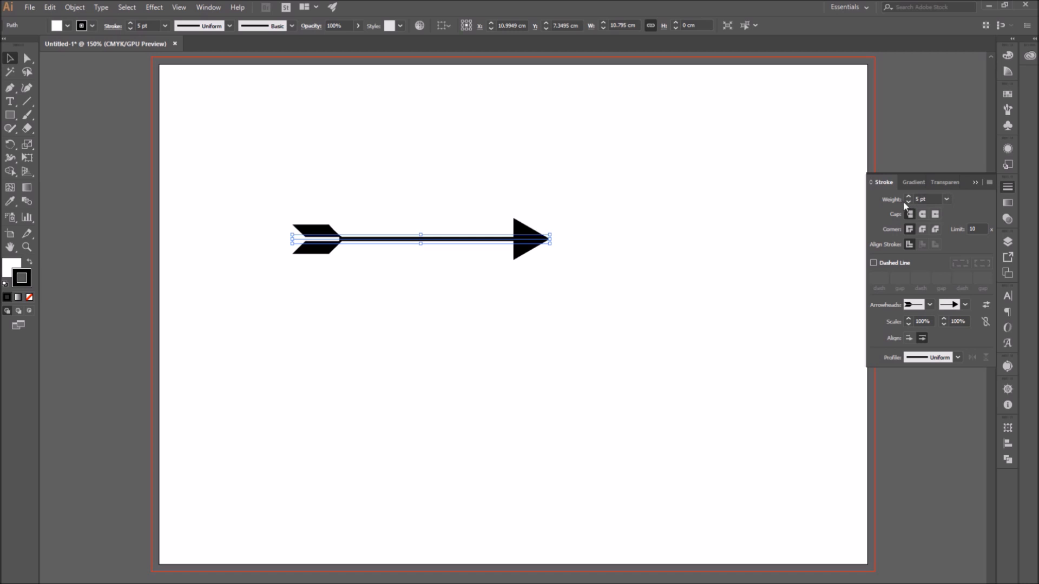
left_click(945, 199)
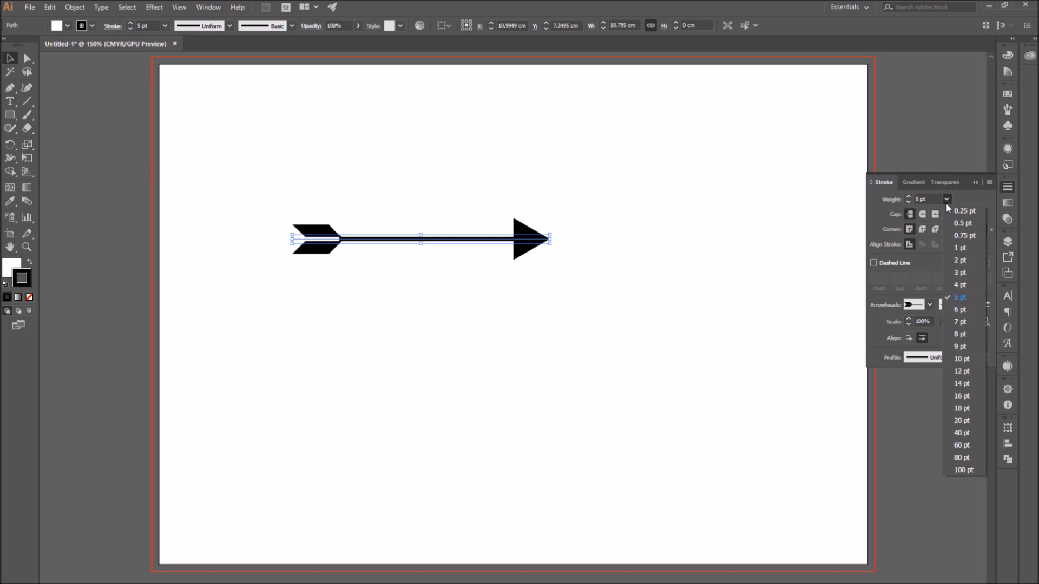
mouse_move(954, 372)
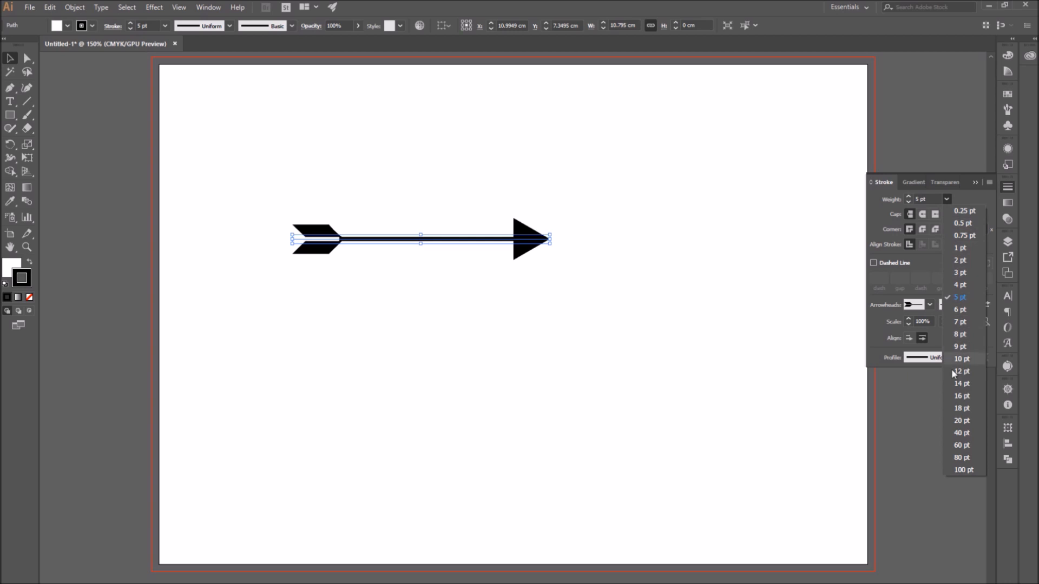
left_click(962, 359)
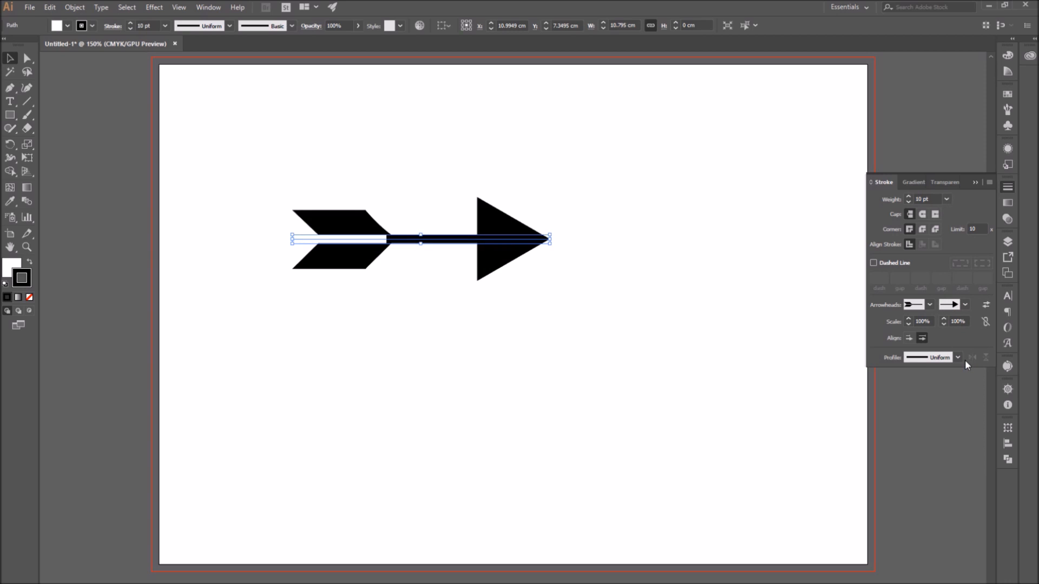
left_click(946, 199)
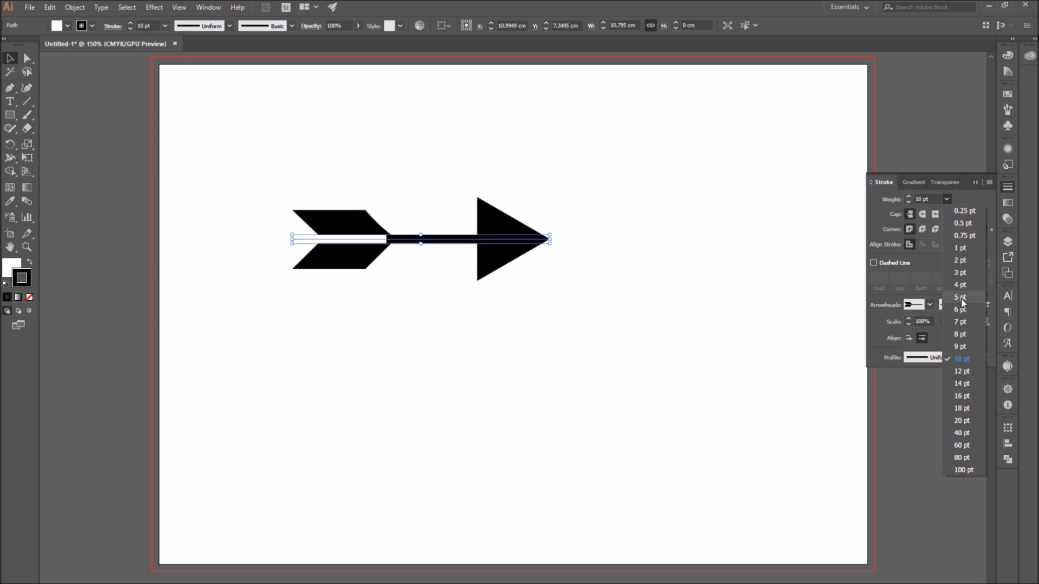
left_click(959, 296)
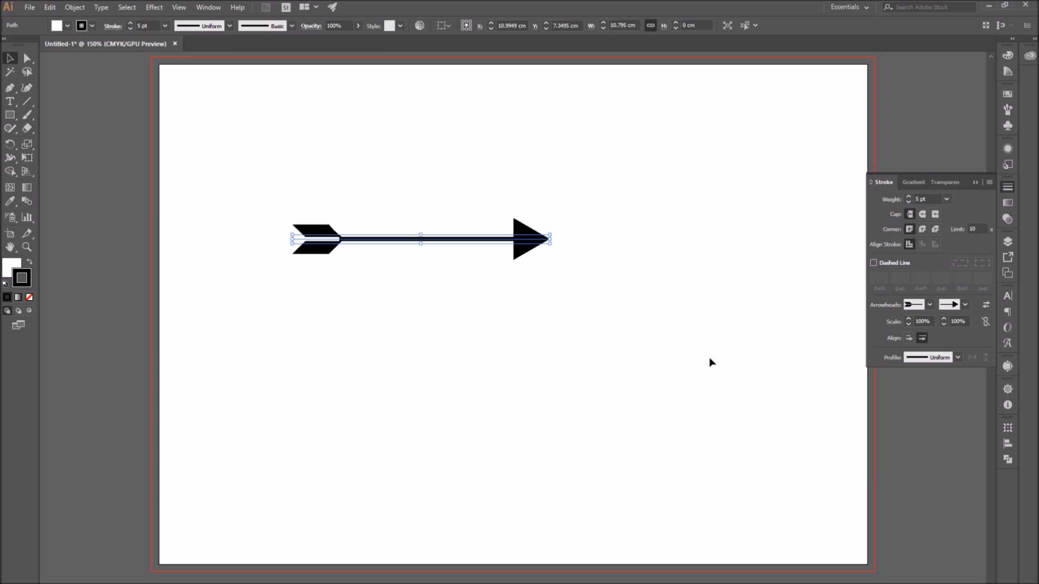
mouse_move(525, 269)
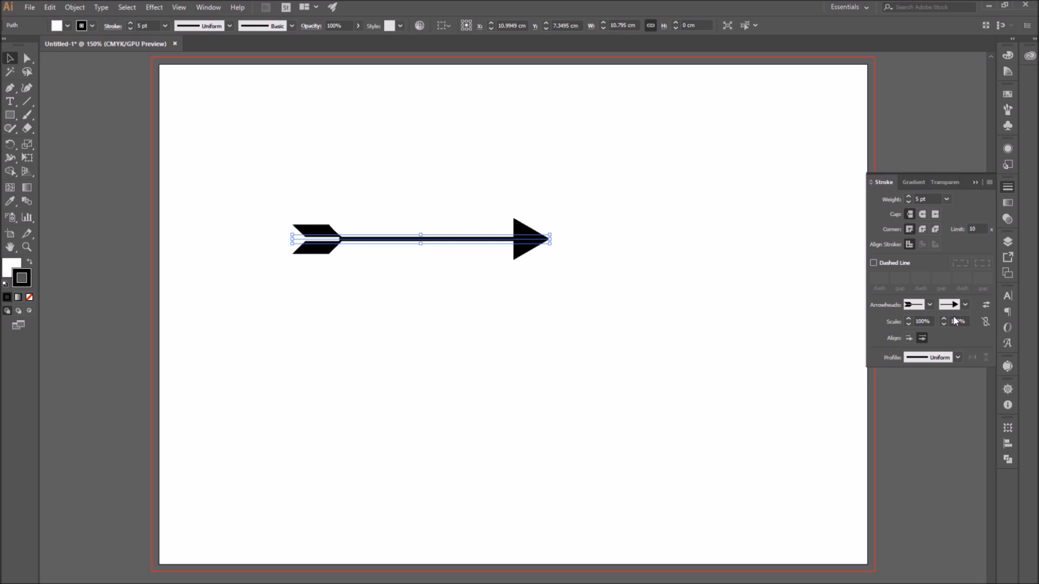
mouse_move(947, 324)
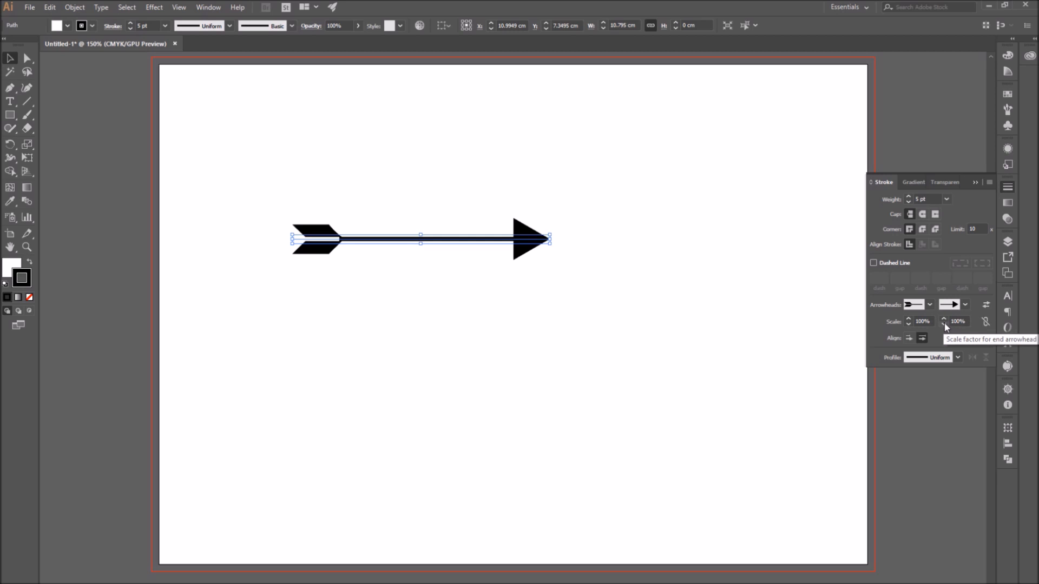
left_click(942, 323)
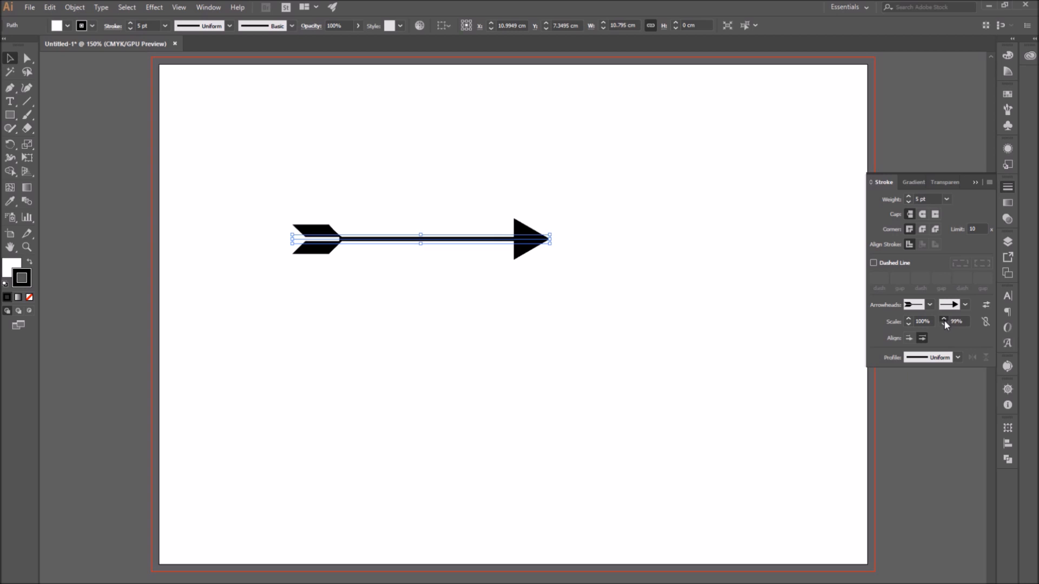
left_click(943, 318)
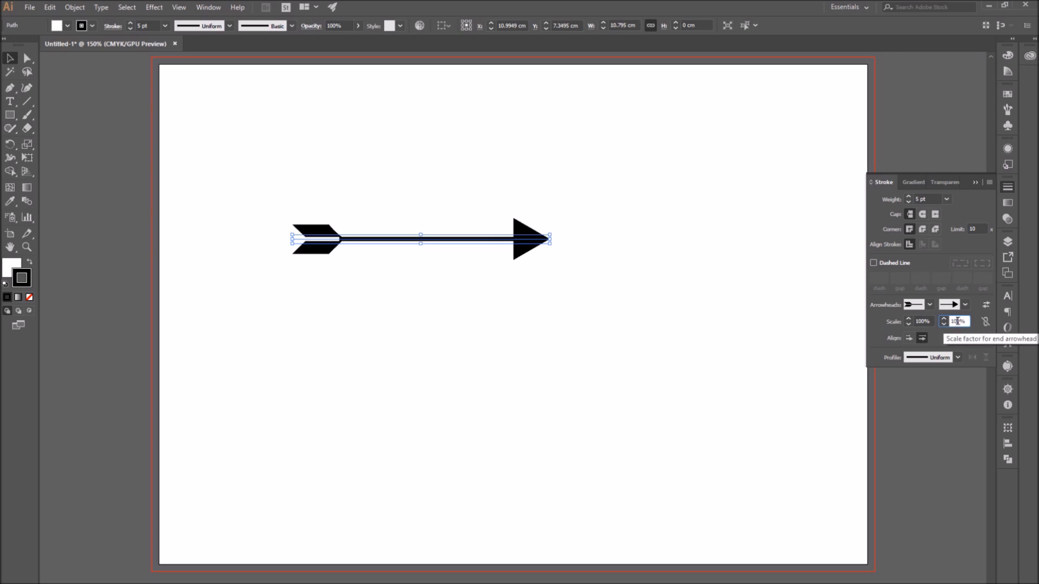
left_click(954, 320)
type("250")
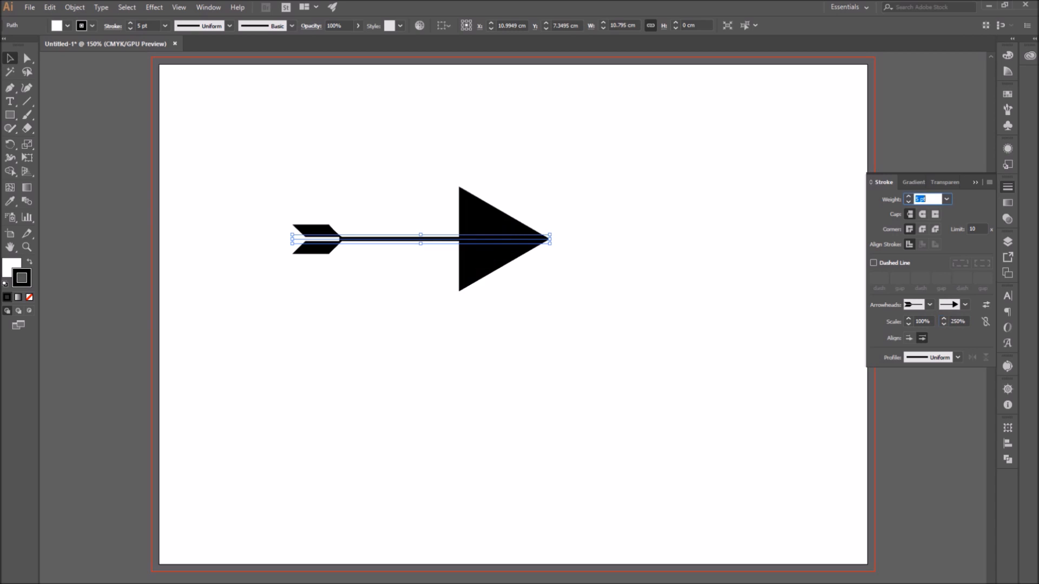
mouse_move(604, 447)
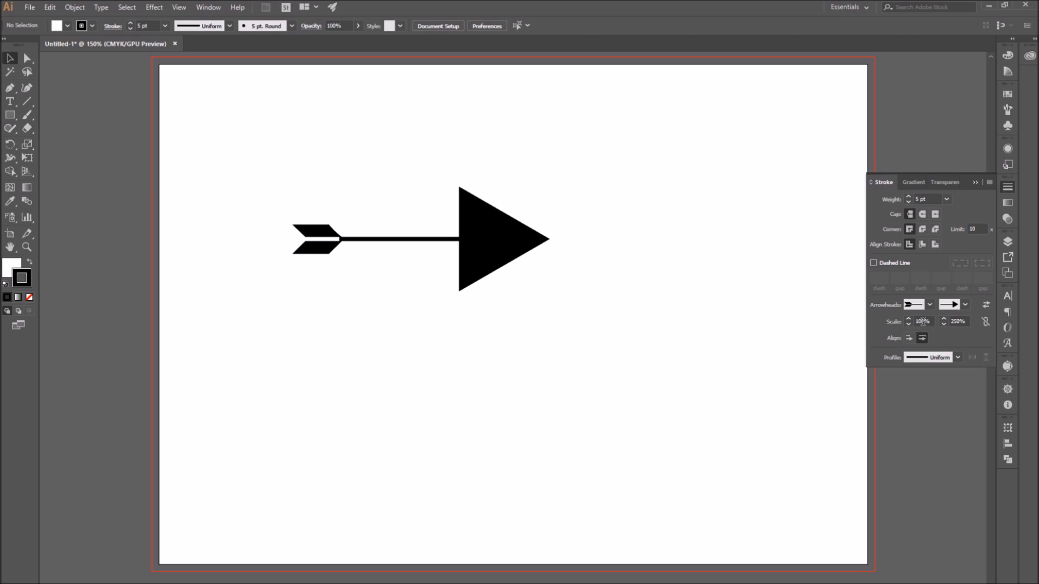
left_click(921, 321)
type("50")
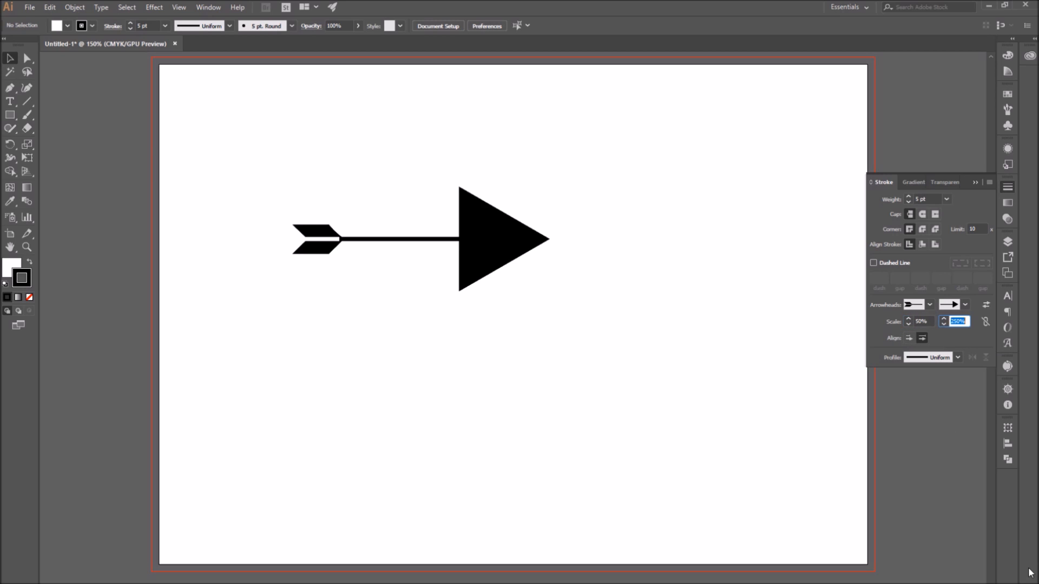
mouse_move(409, 333)
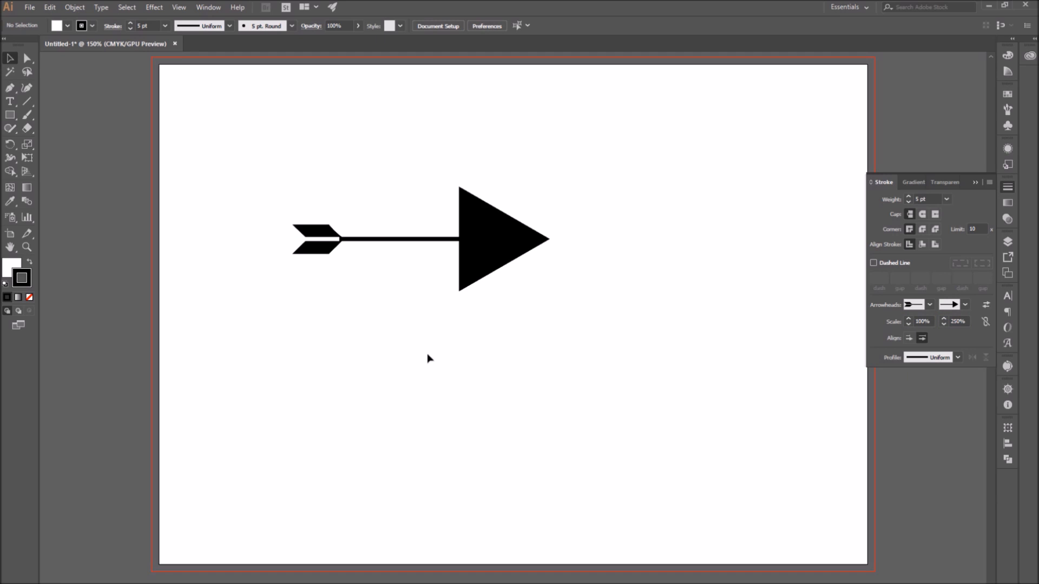
left_click(400, 239)
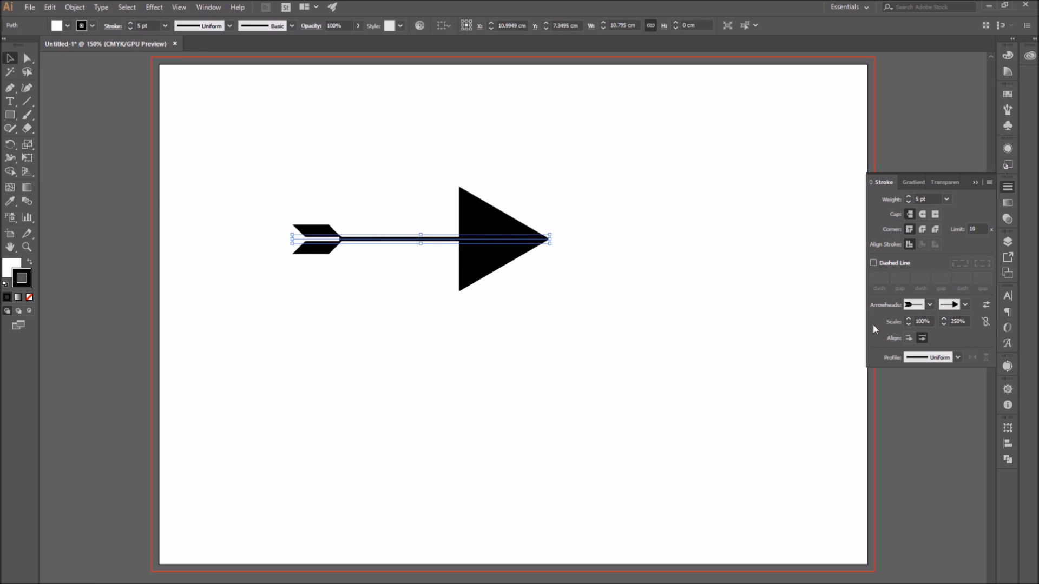
left_click(922, 320)
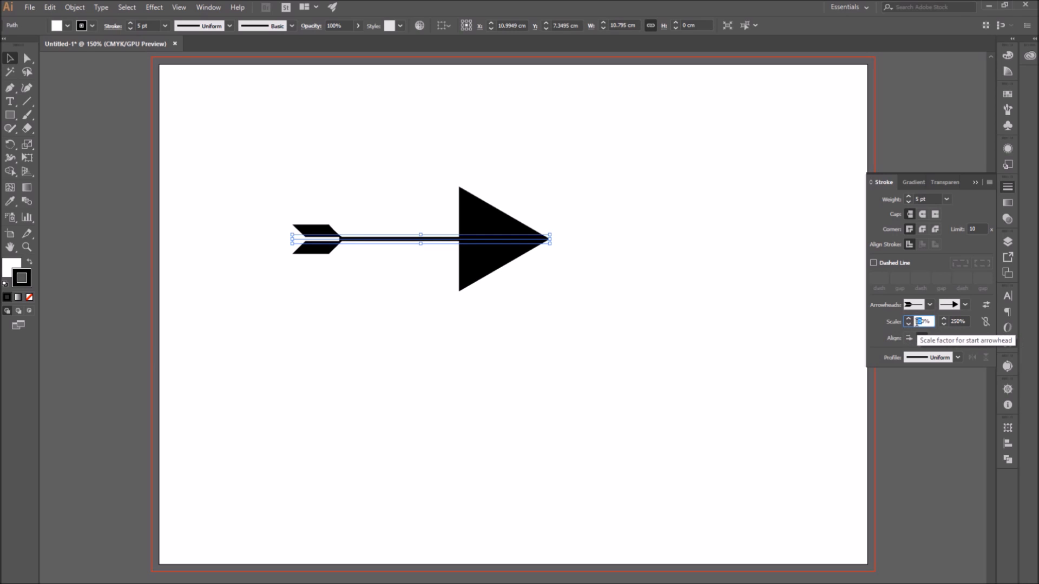
left_click(954, 322)
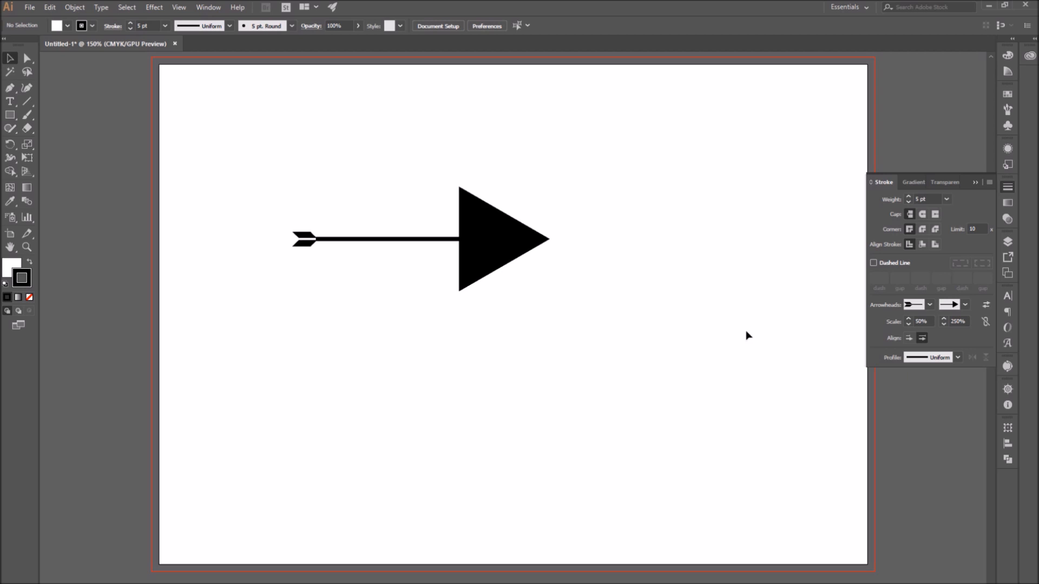
mouse_move(777, 358)
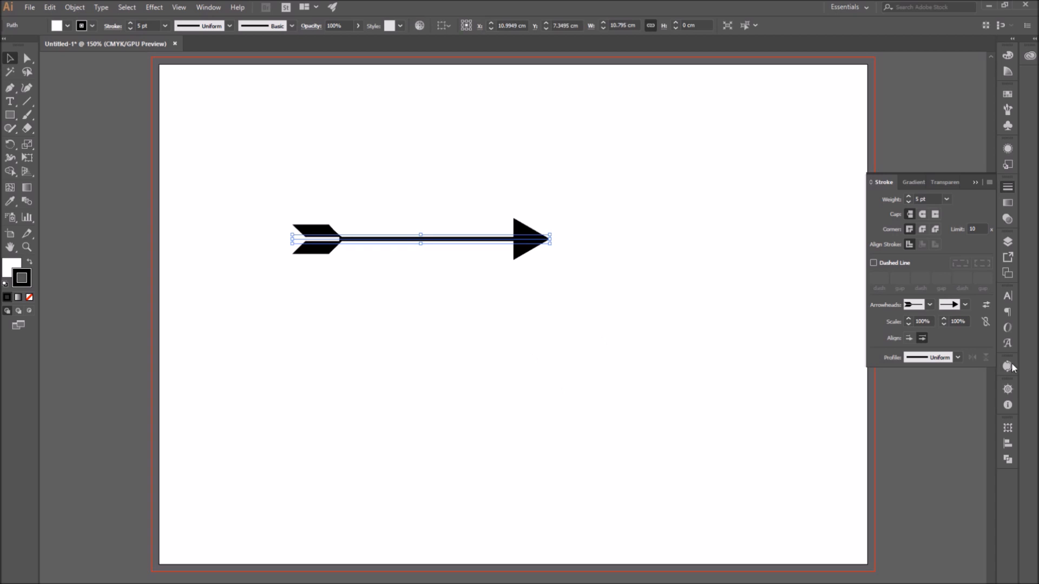
mouse_move(982, 323)
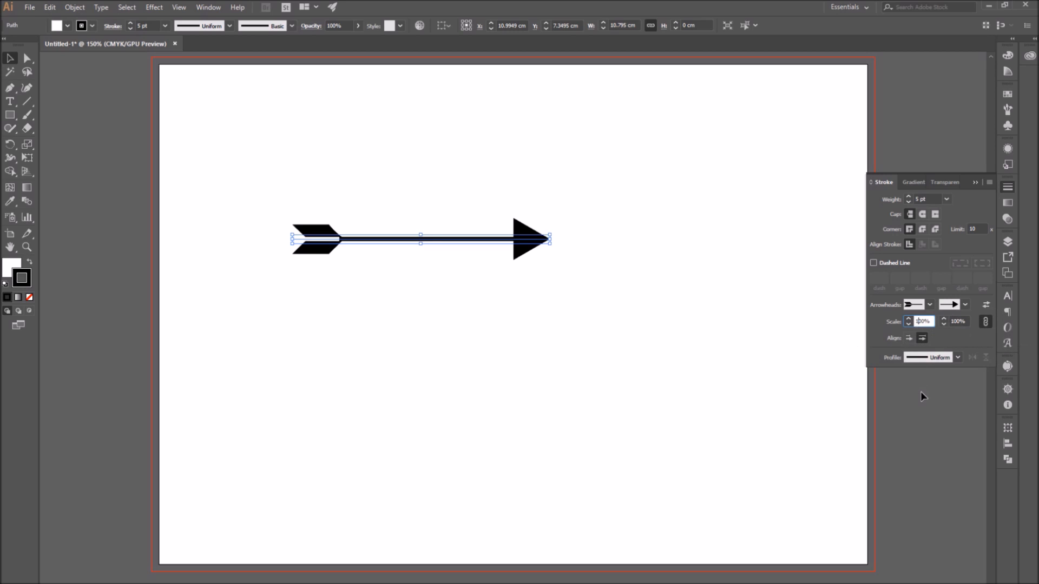
type("200%")
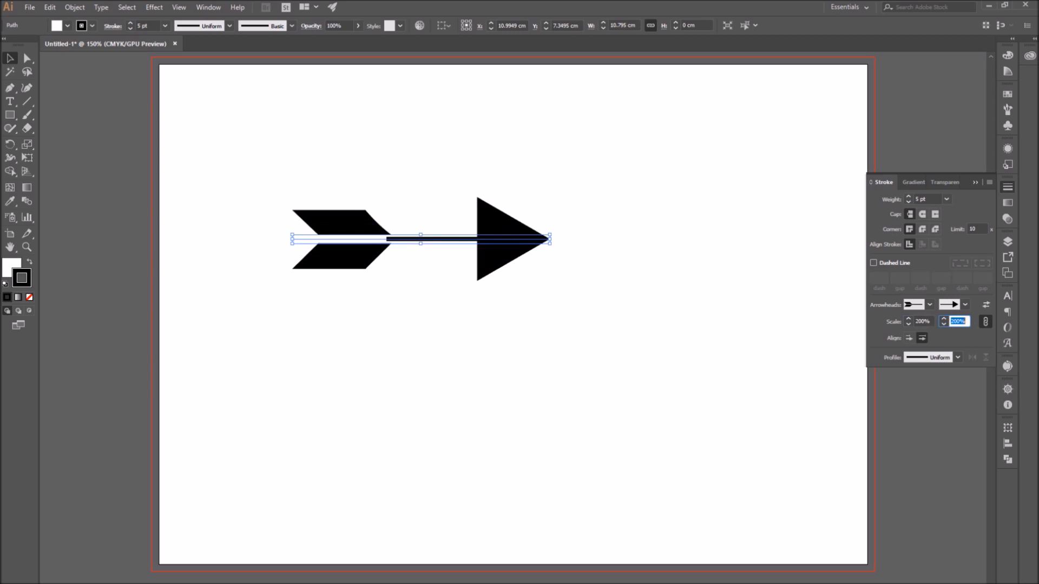
left_click(673, 449)
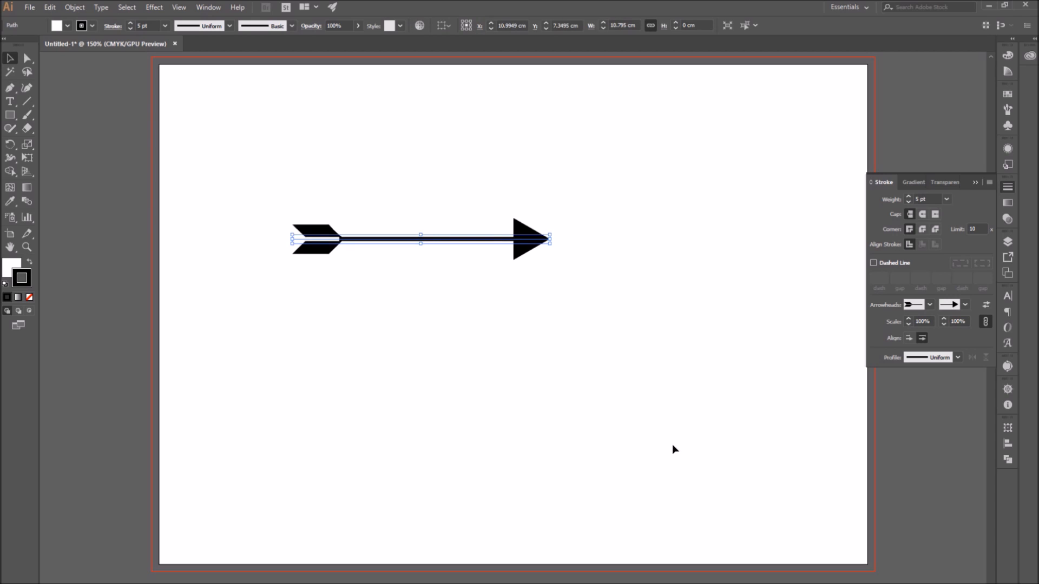
mouse_move(962, 392)
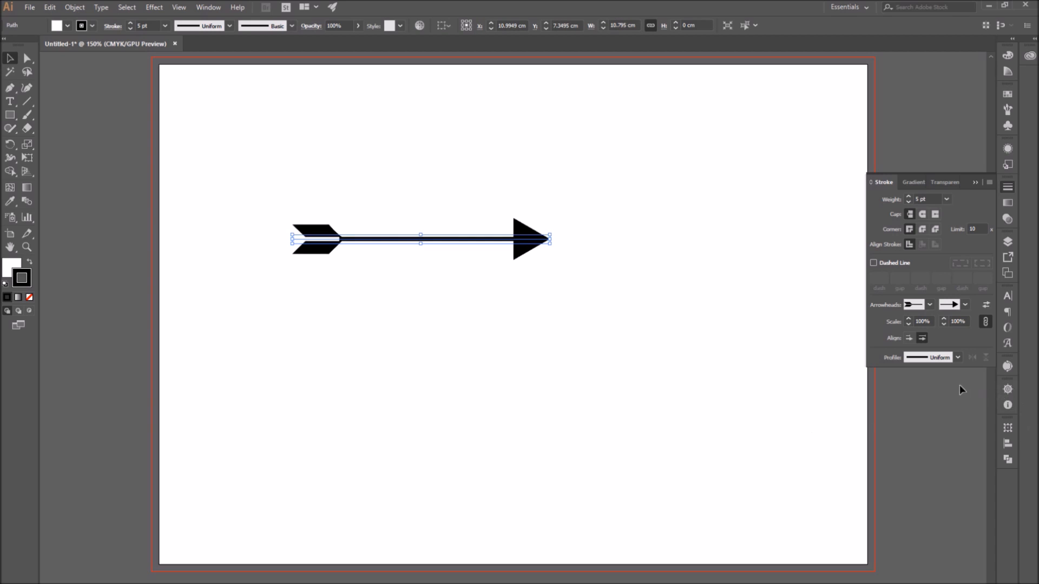
left_click(958, 357)
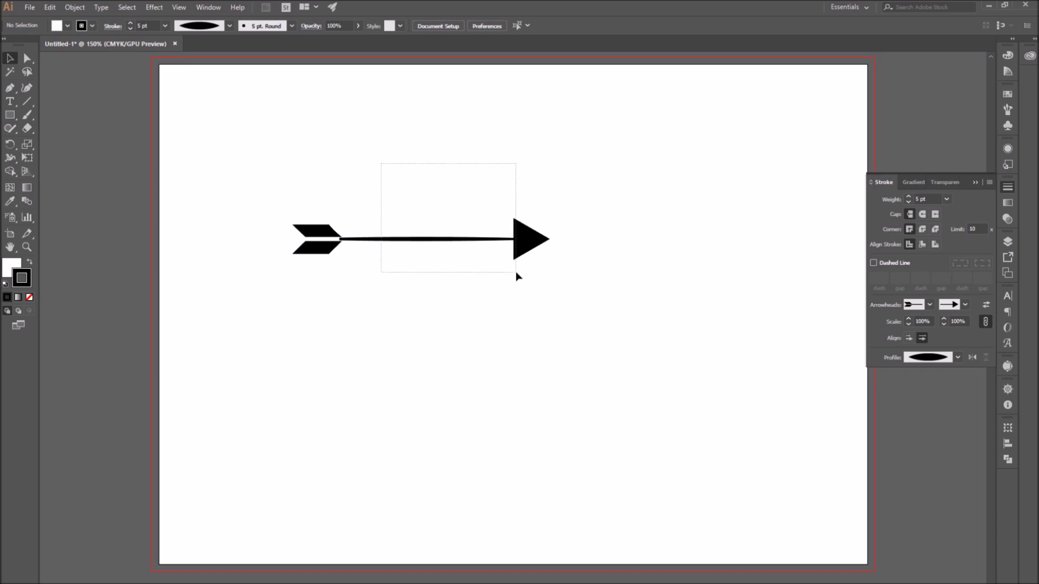
Step: Set the arrow shaft's stroke width profile back to Uniform
left_click(958, 356)
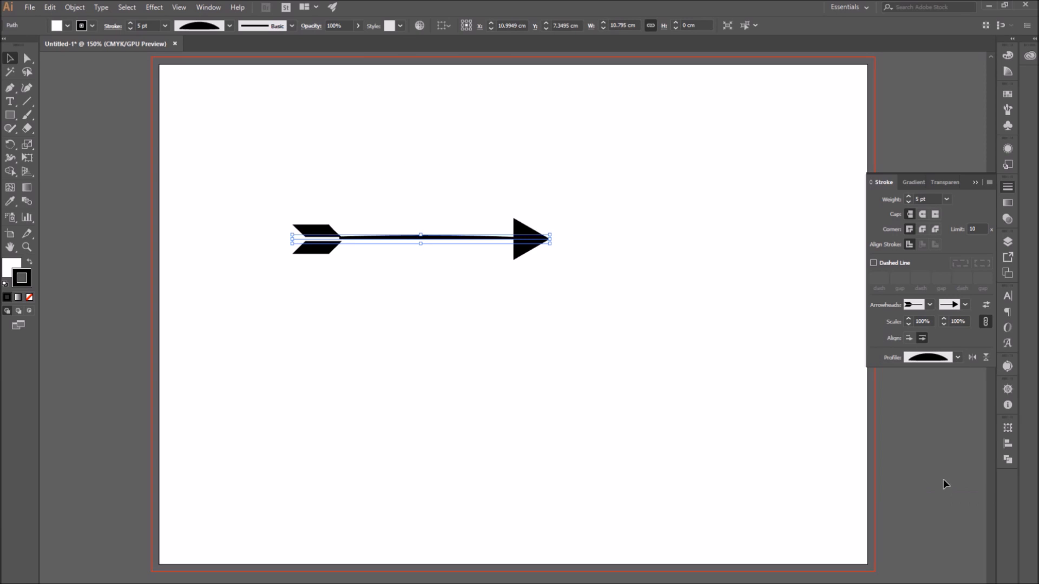
left_click(957, 357)
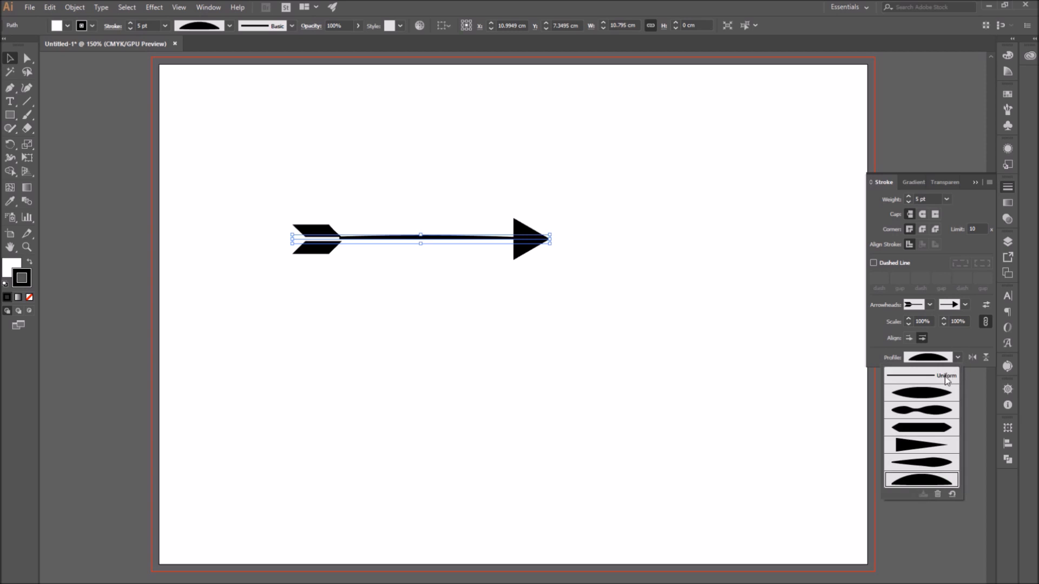
left_click(922, 375)
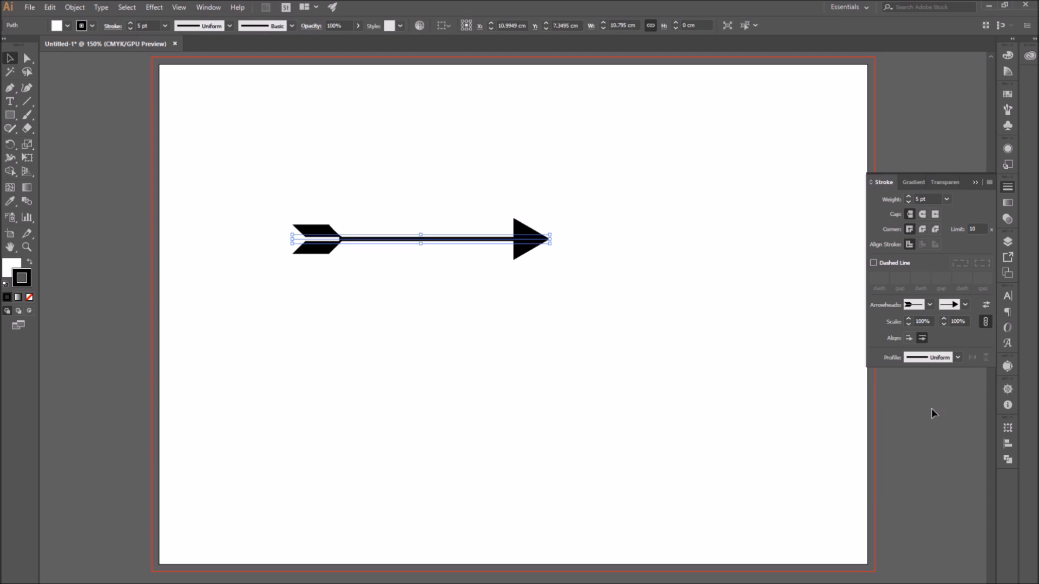
mouse_move(896, 347)
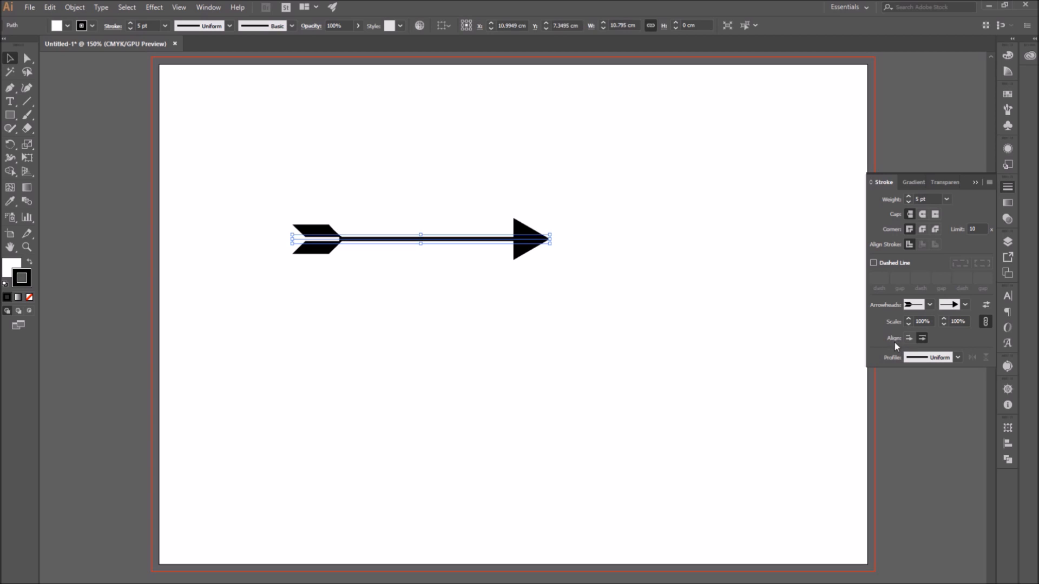
mouse_move(908, 338)
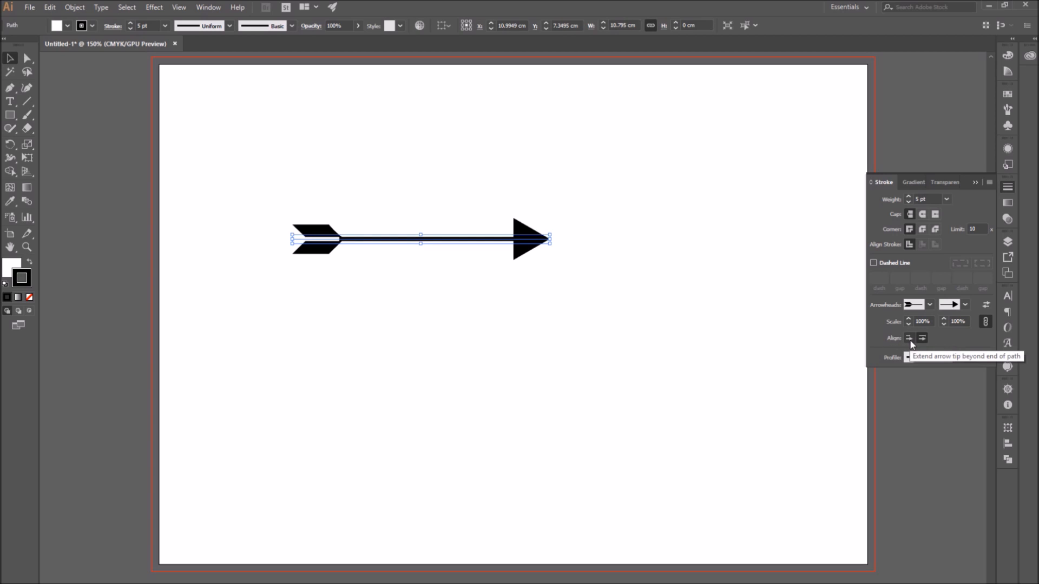
mouse_move(924, 337)
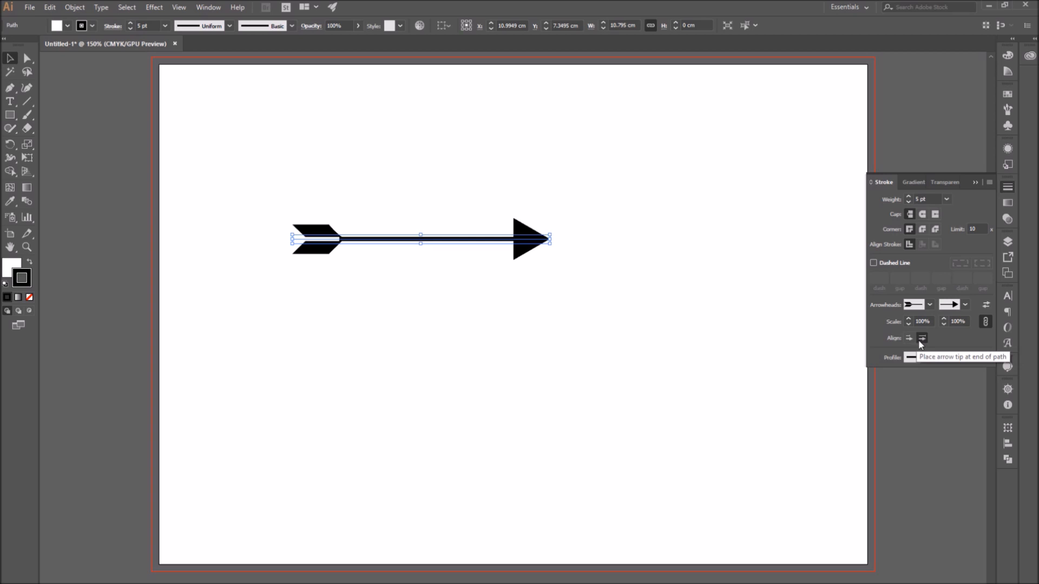
mouse_move(908, 338)
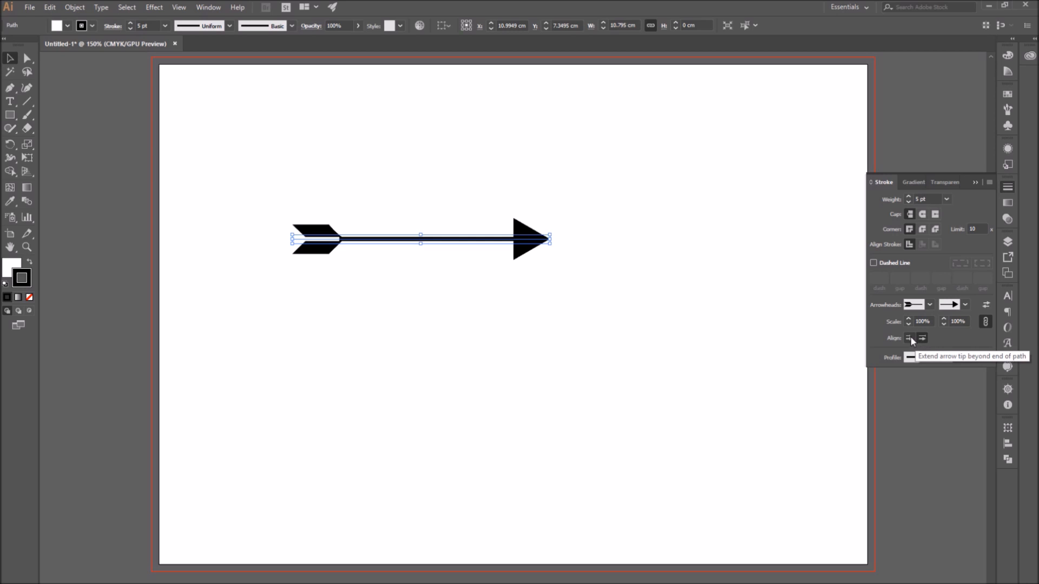
left_click(908, 338)
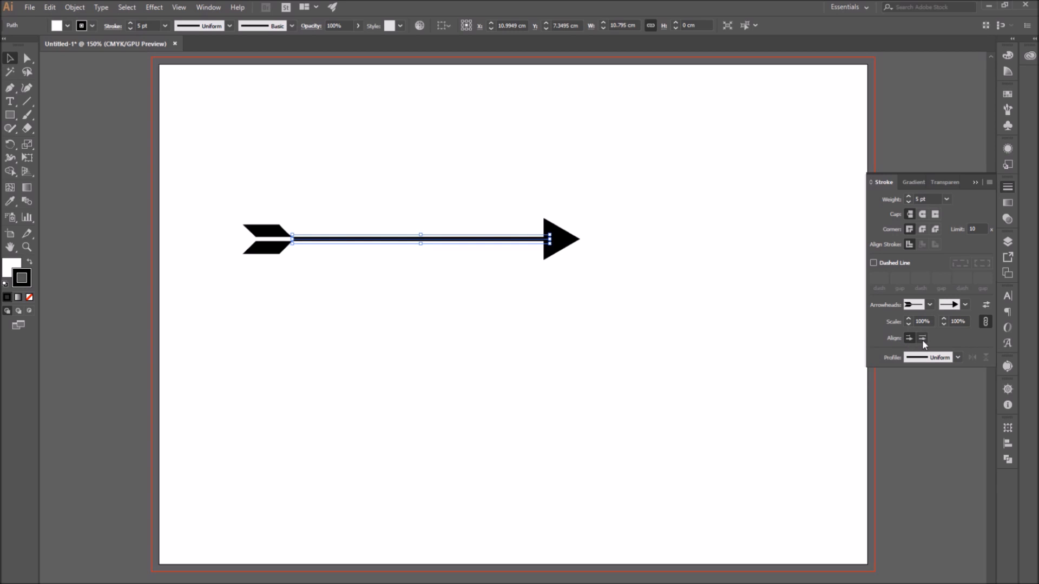
left_click(924, 338)
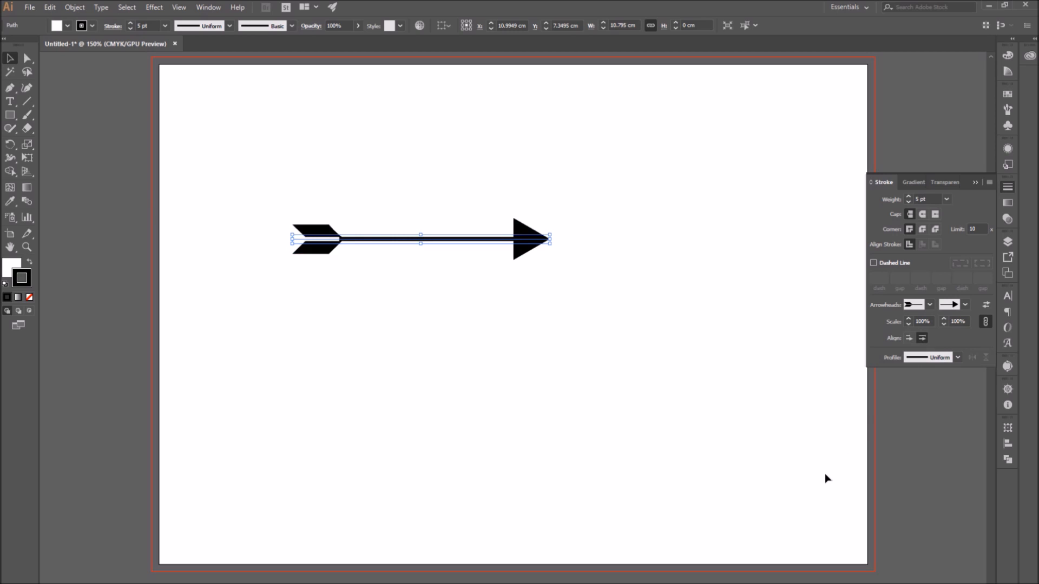
mouse_move(858, 441)
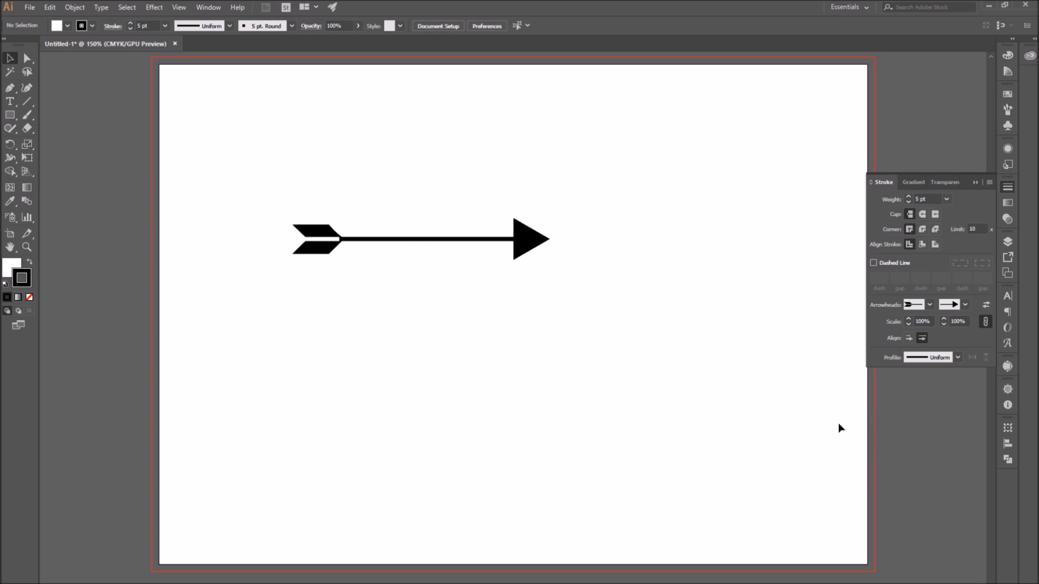
mouse_move(746, 380)
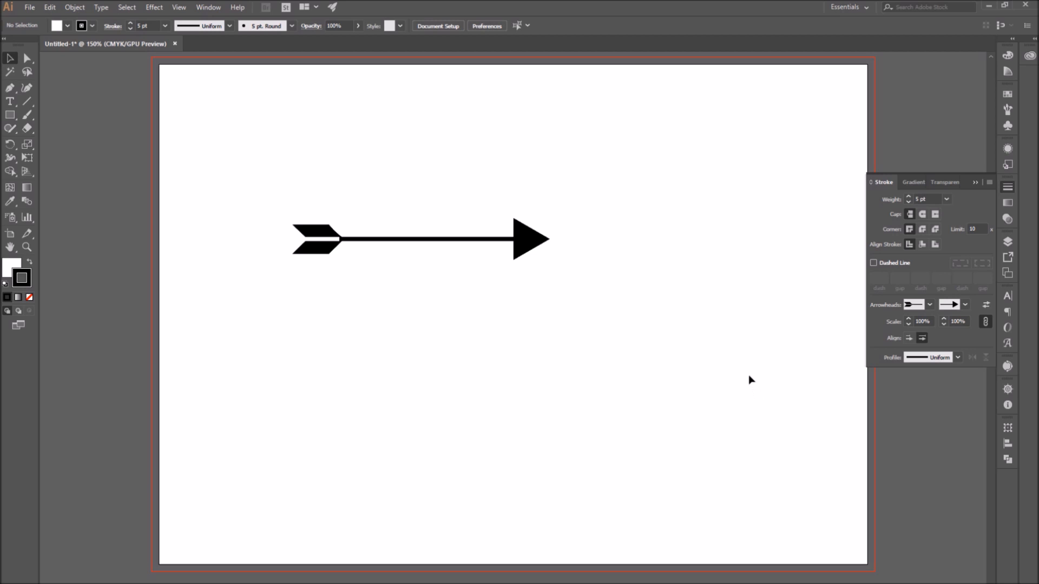
mouse_move(276, 353)
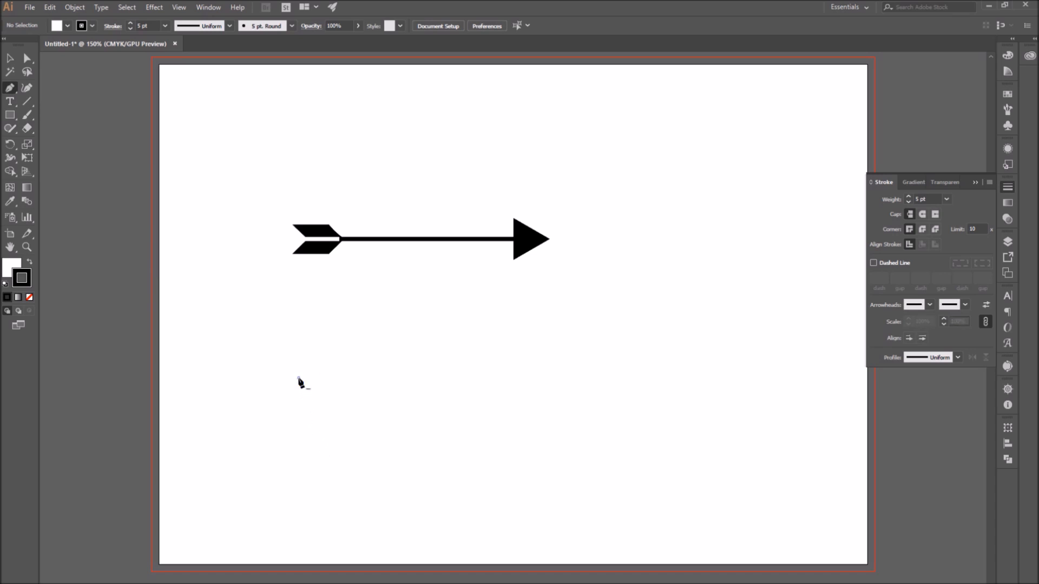
Step: Draw an arched path with an open chevron head and a wavy S-path with a pointed head below the straight arrow
left_click_drag(297, 376, 636, 445)
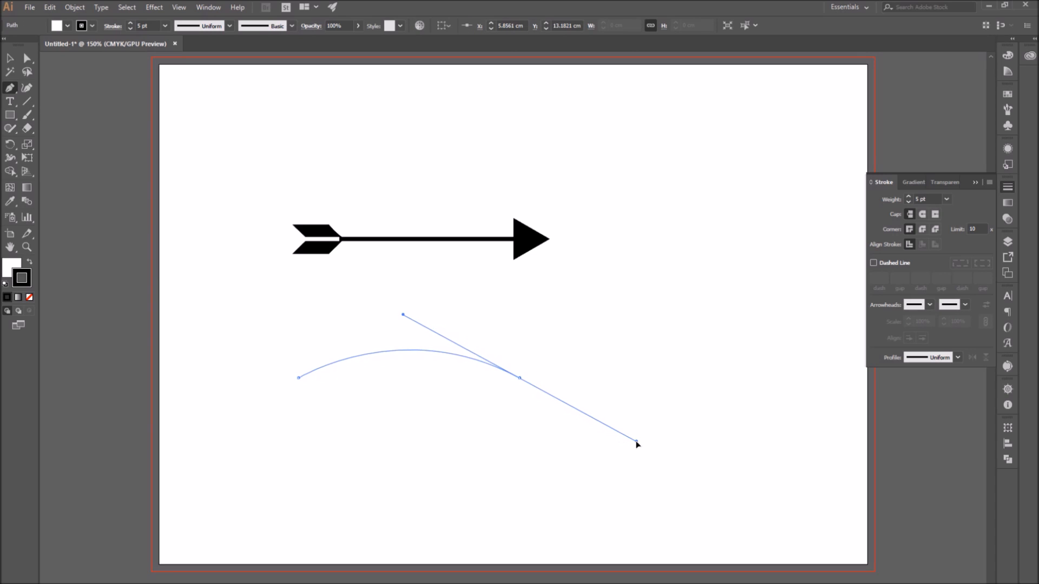
left_click_drag(520, 377, 555, 388)
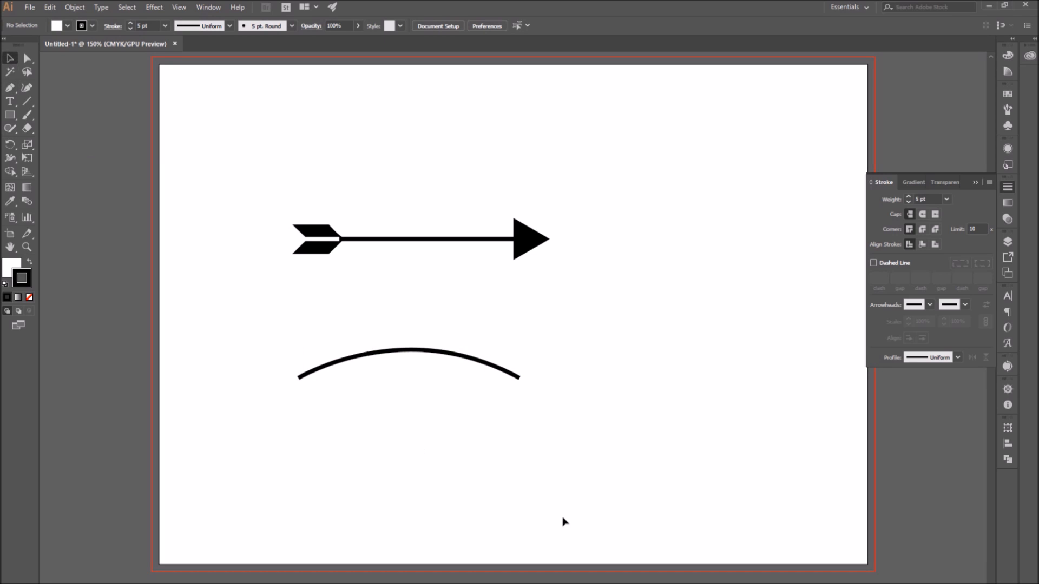
left_click(965, 305)
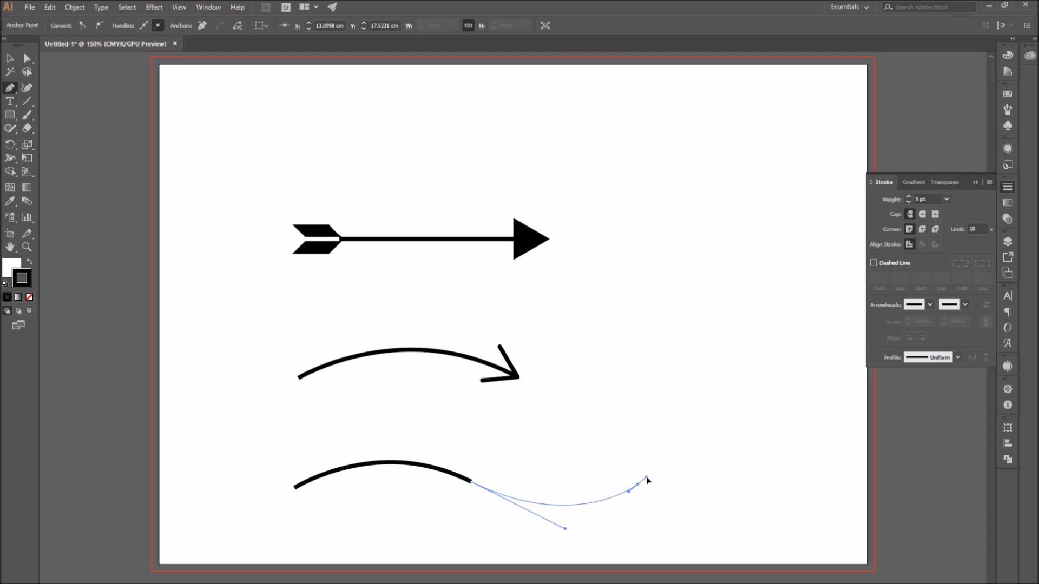
left_click_drag(638, 490, 714, 452)
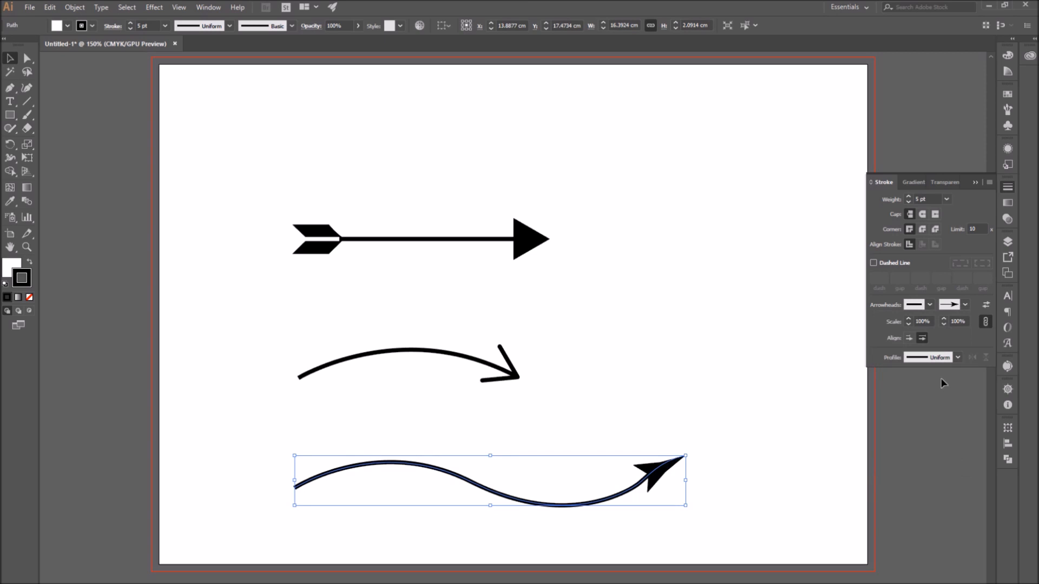
left_click(846, 400)
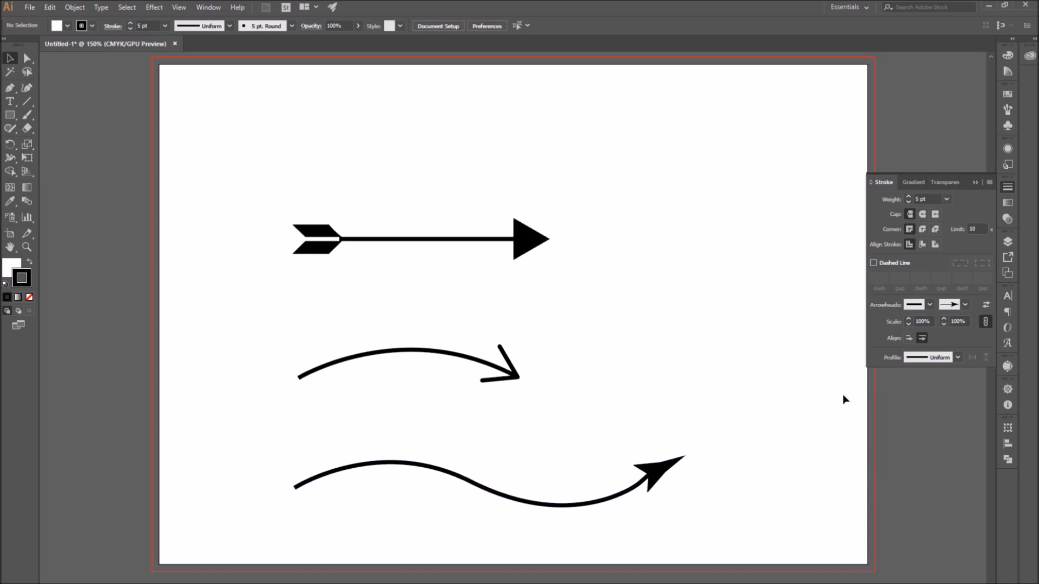
Step: Recolour the arched open-head arrow's stroke to red
left_click_drag(305, 271, 397, 368)
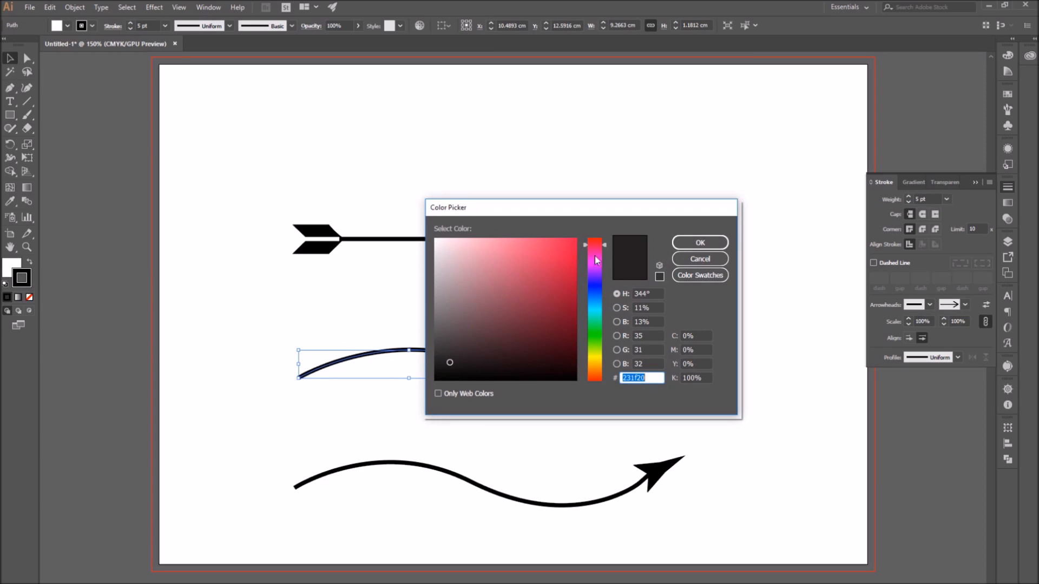
left_click(699, 242)
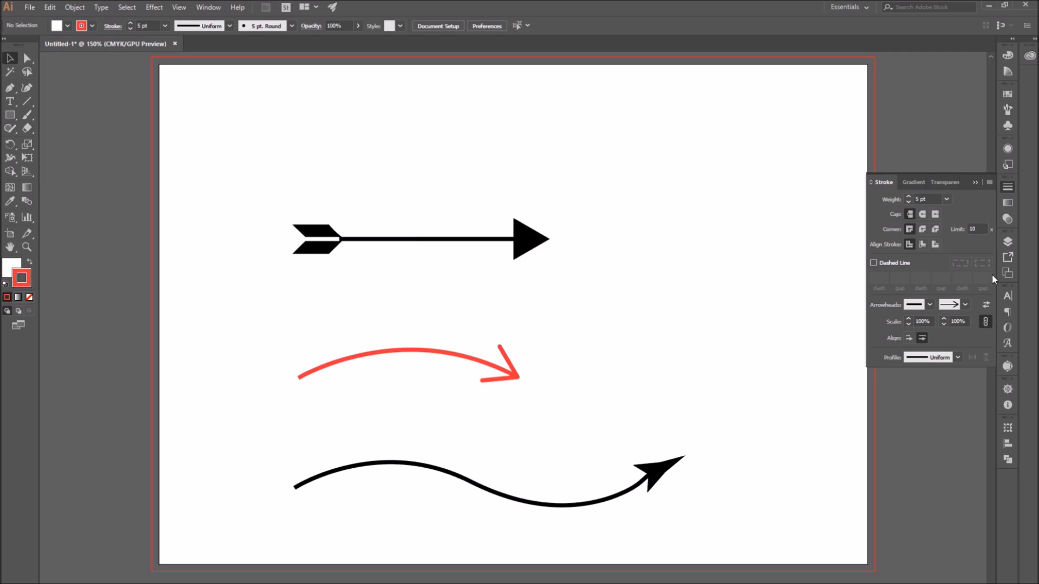
mouse_move(369, 381)
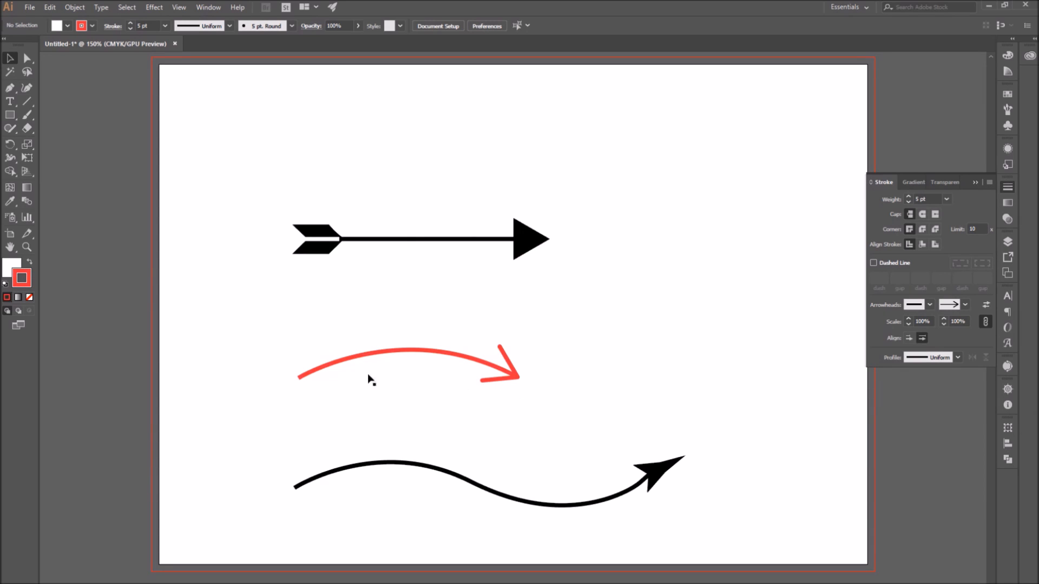
mouse_move(411, 396)
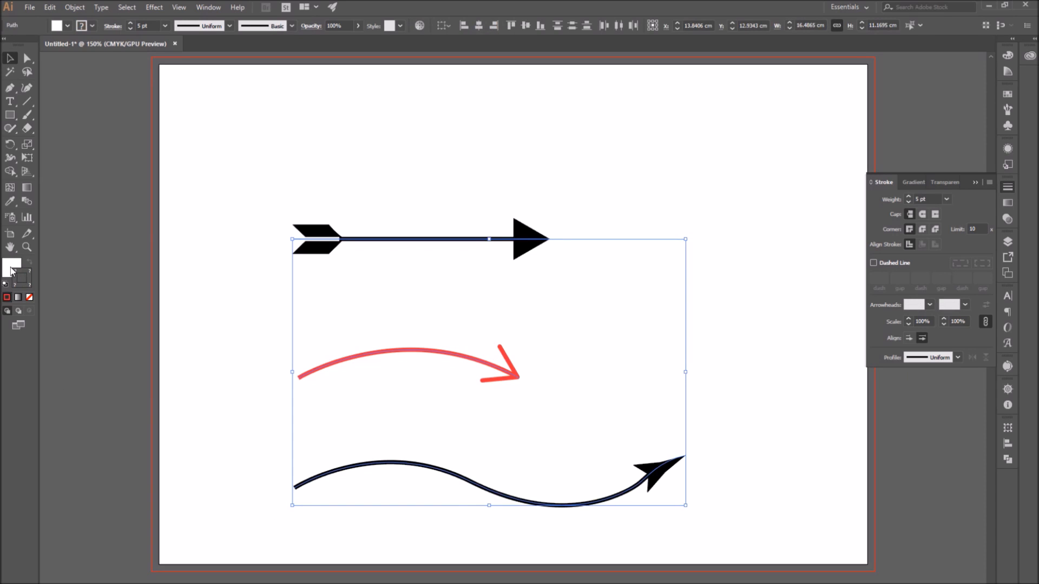
Step: Set the arrows' fill to None, leaving only their strokes
left_click(29, 296)
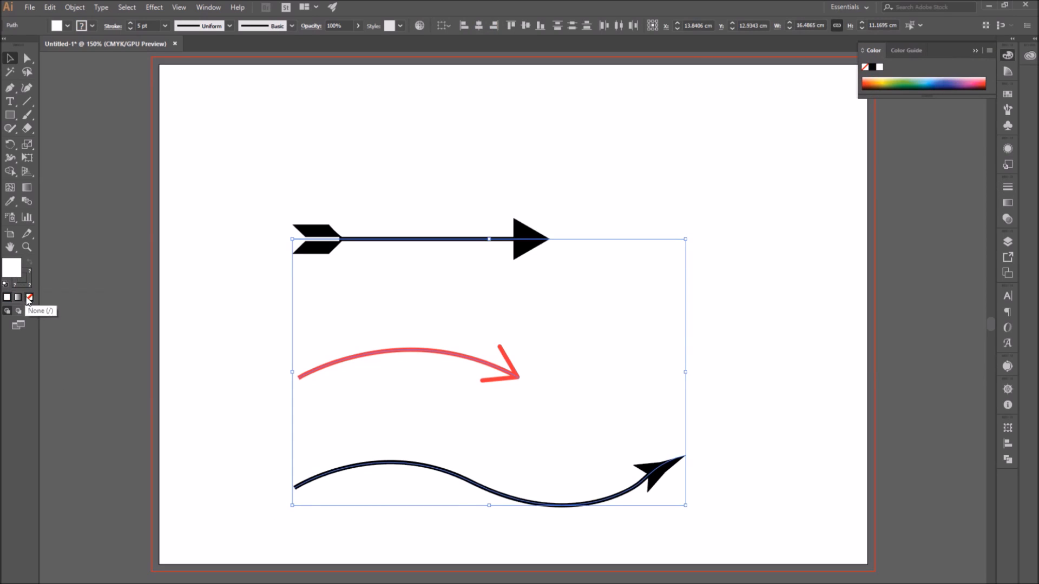
left_click(30, 296)
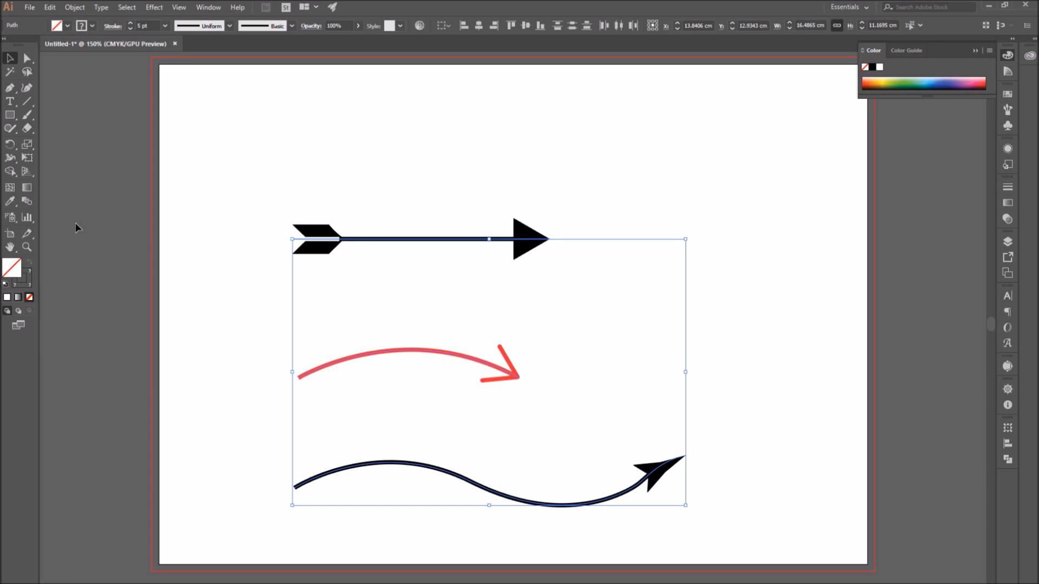